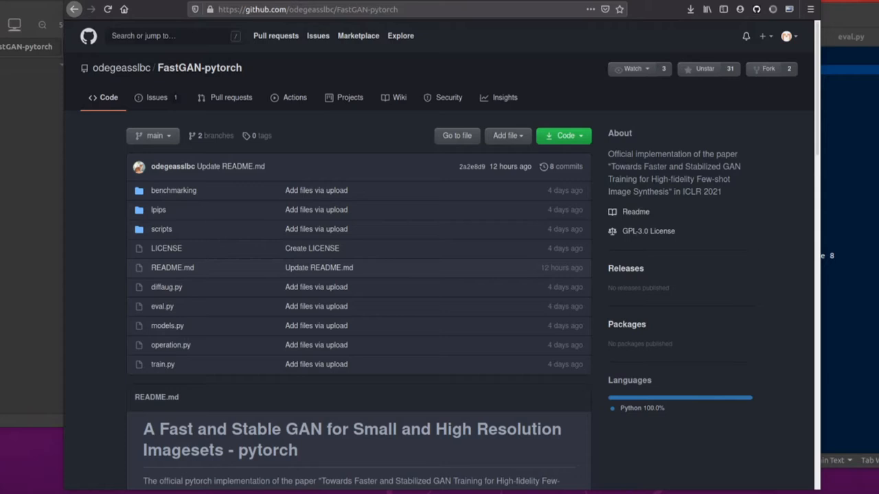
Scroll through the FastGAN-pytorch notes past the install and run instructions
scroll(down, 3)
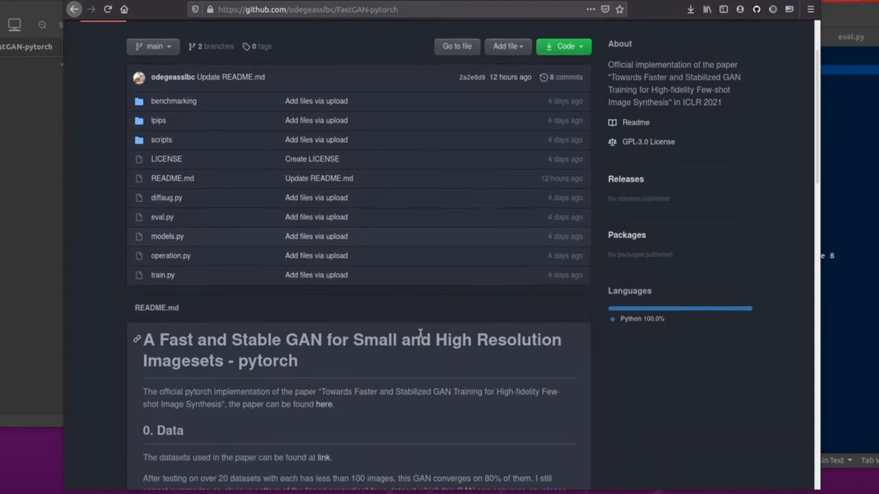
scroll(down, 3)
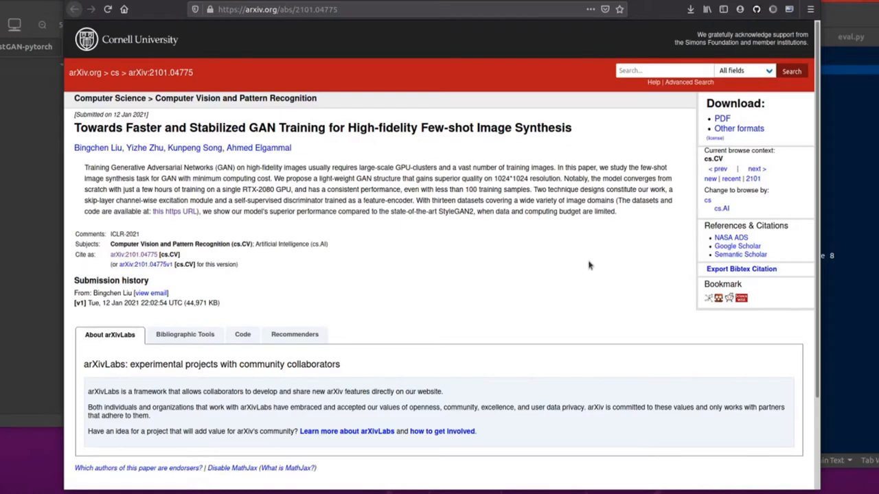
mouse_move(637, 252)
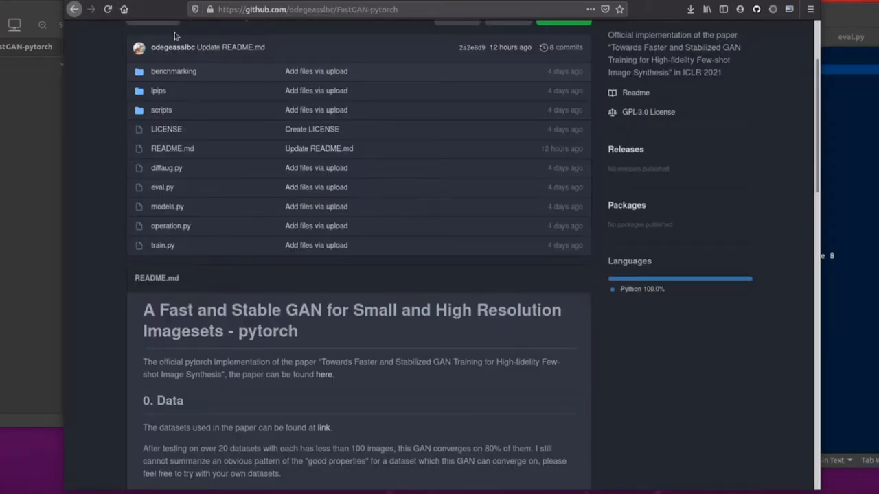
mouse_move(387, 264)
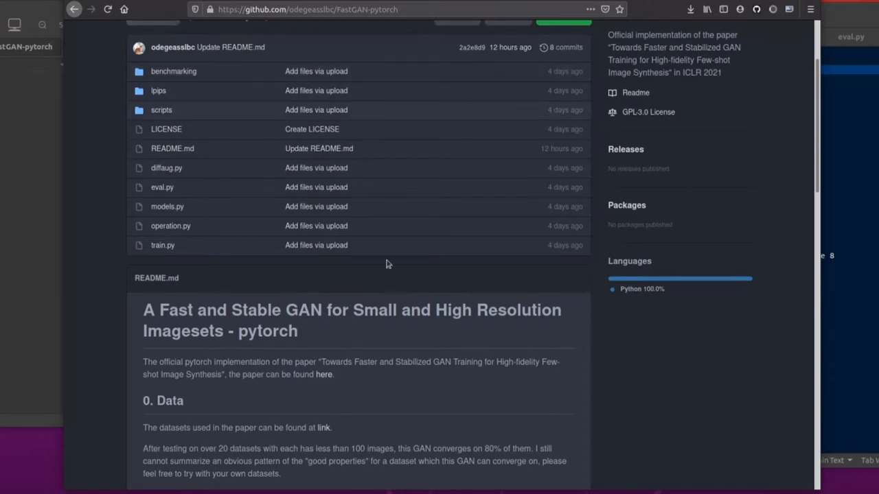
scroll(down, 3)
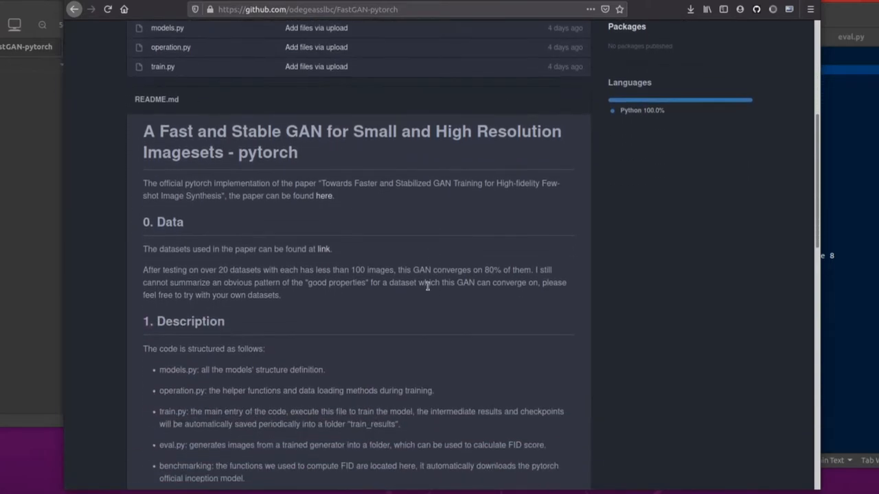
scroll(down, 3)
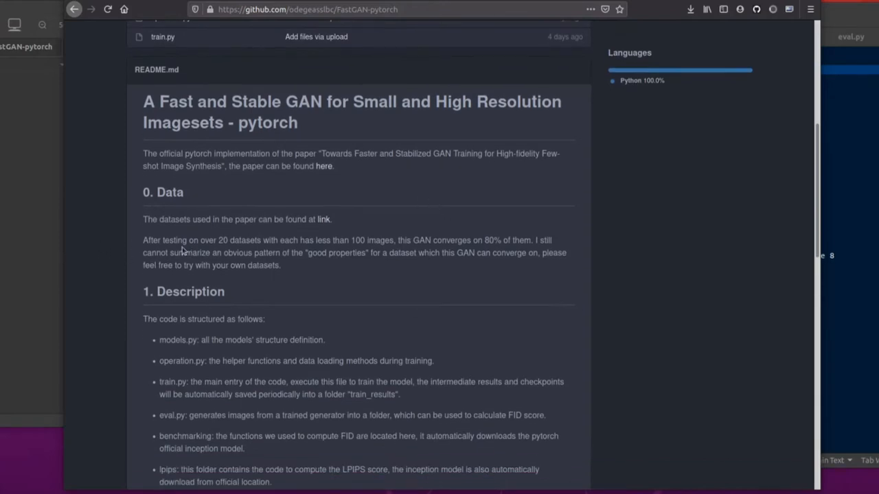
mouse_move(452, 233)
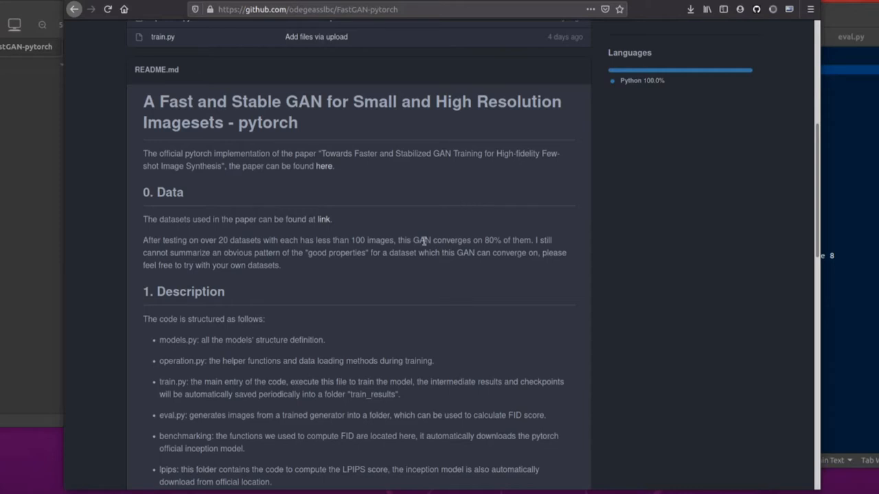
mouse_move(481, 185)
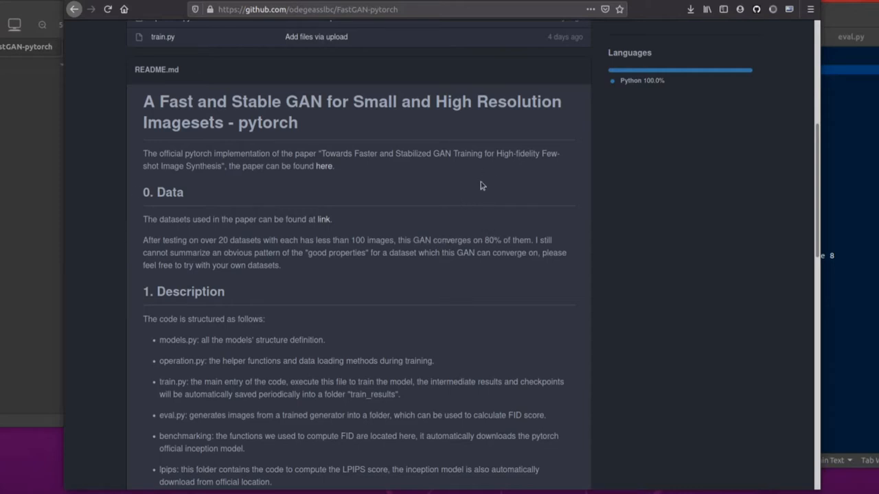
scroll(down, 3)
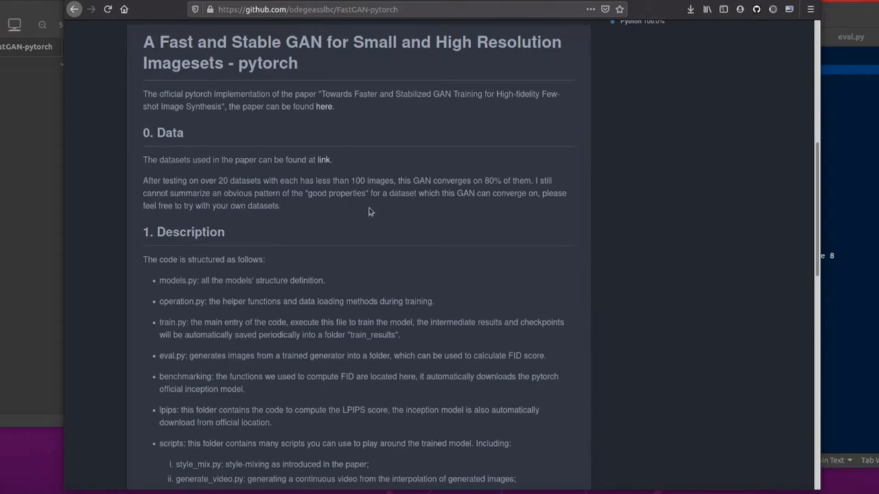
mouse_move(465, 209)
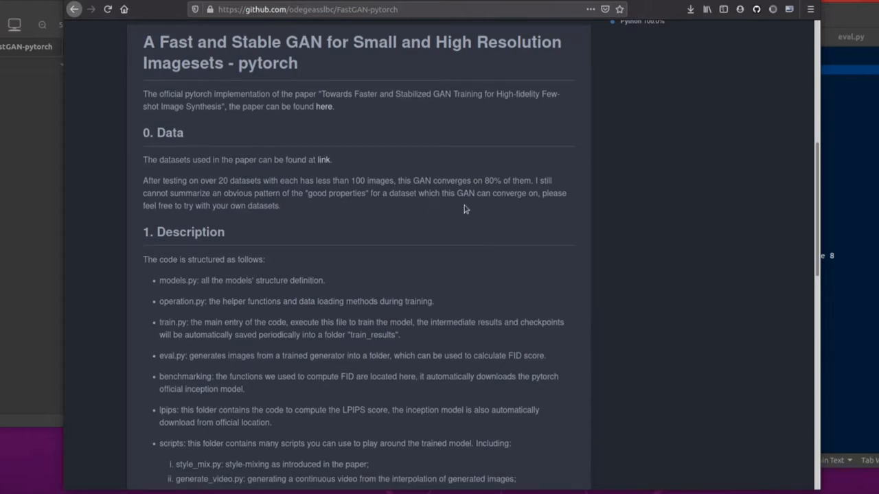
scroll(down, 3)
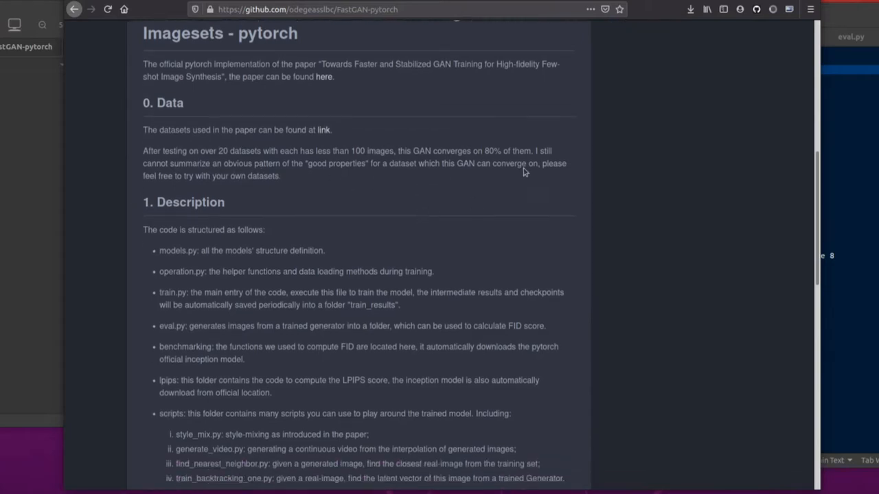
scroll(down, 3)
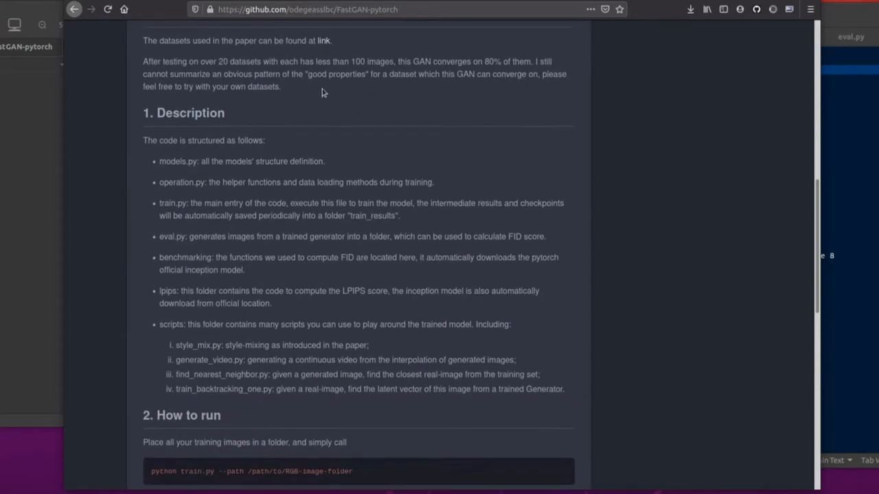
mouse_move(193, 161)
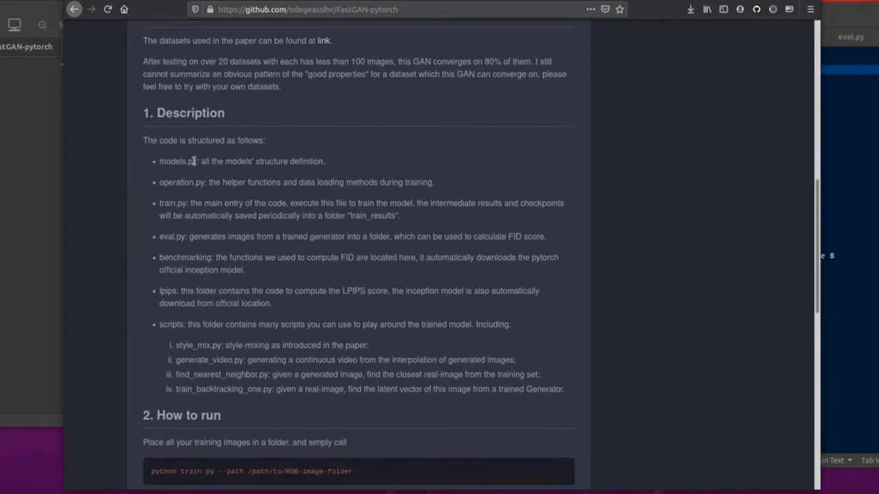
mouse_move(184, 389)
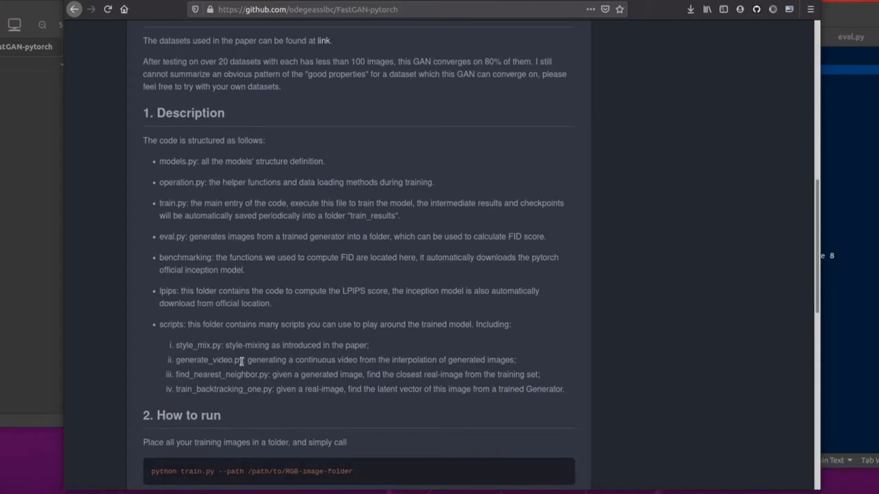
Highlight the generate_video.py script name and keep reading the image-generation notes
double_click(209, 360)
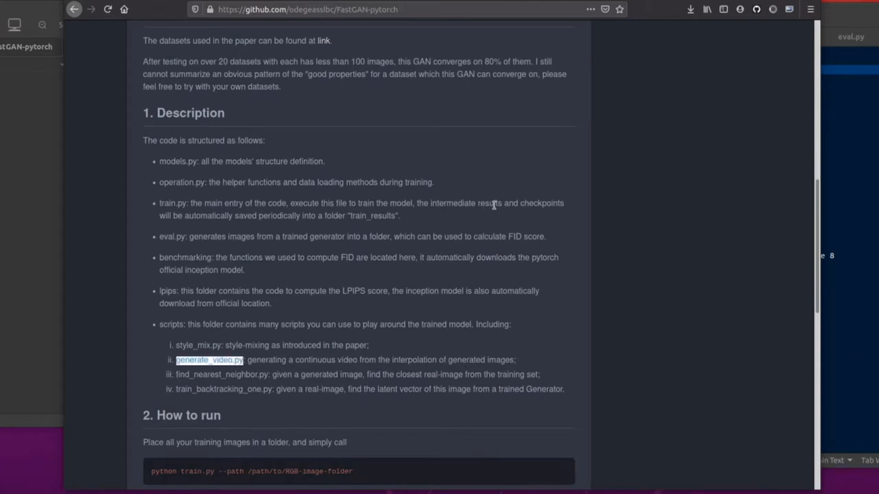
scroll(down, 3)
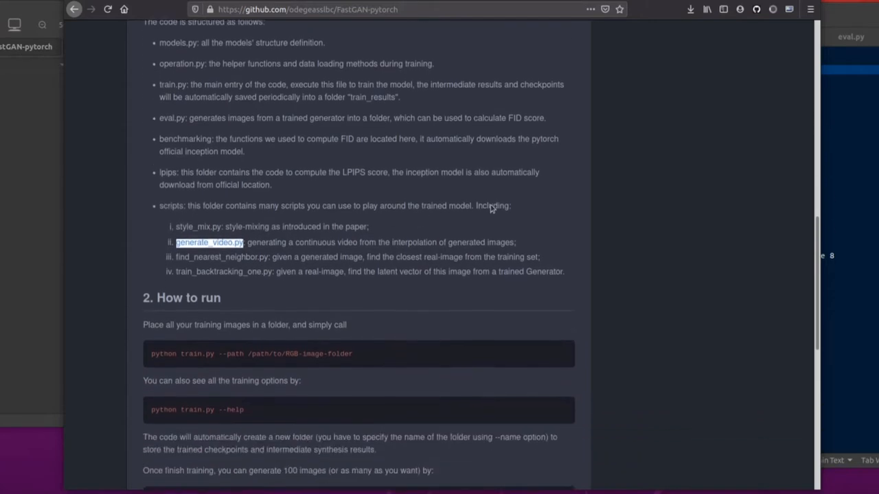
scroll(down, 3)
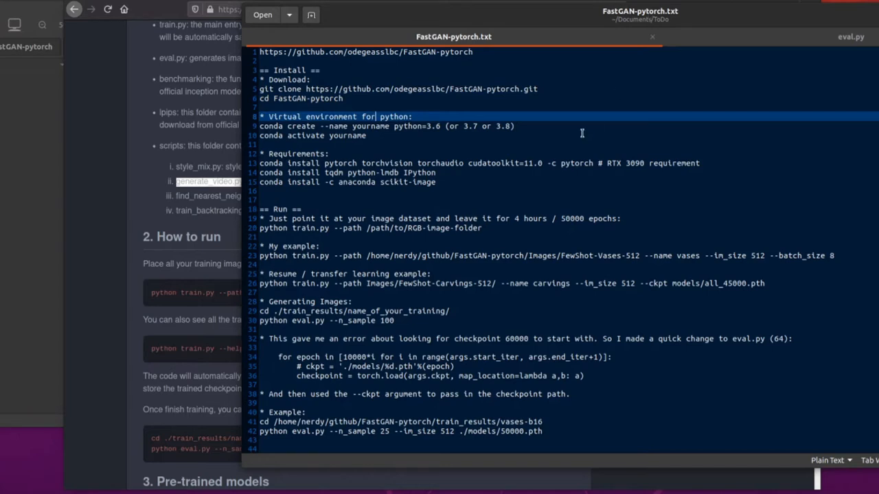
mouse_move(428, 143)
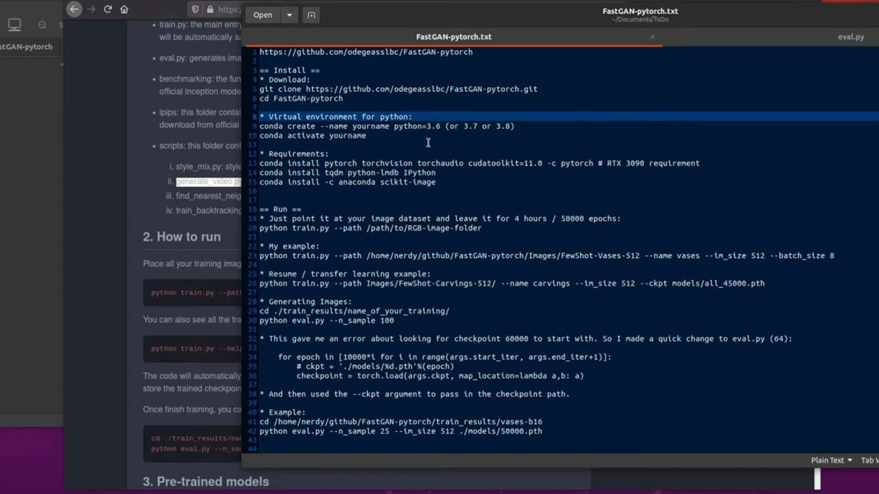
double_click(299, 163)
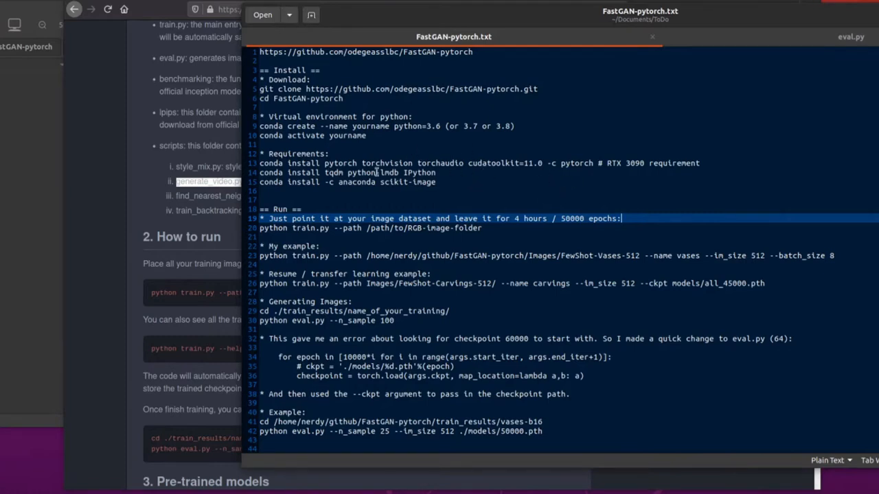
mouse_move(614, 163)
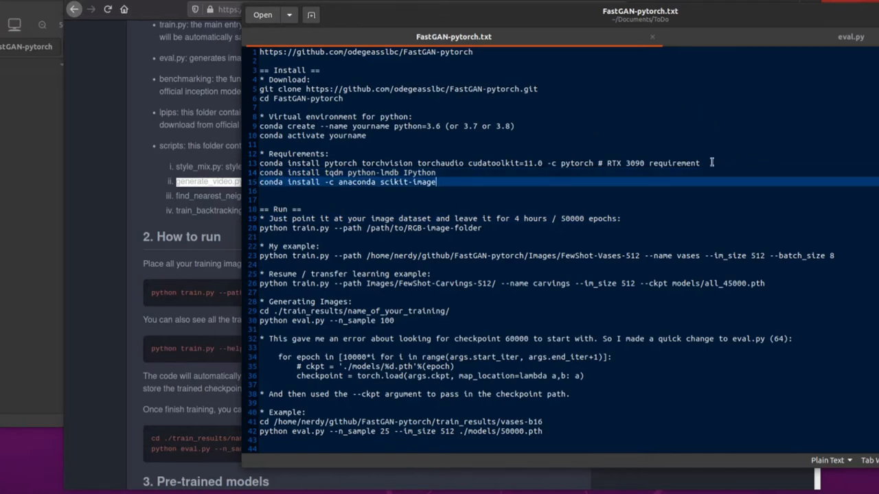
mouse_move(337, 170)
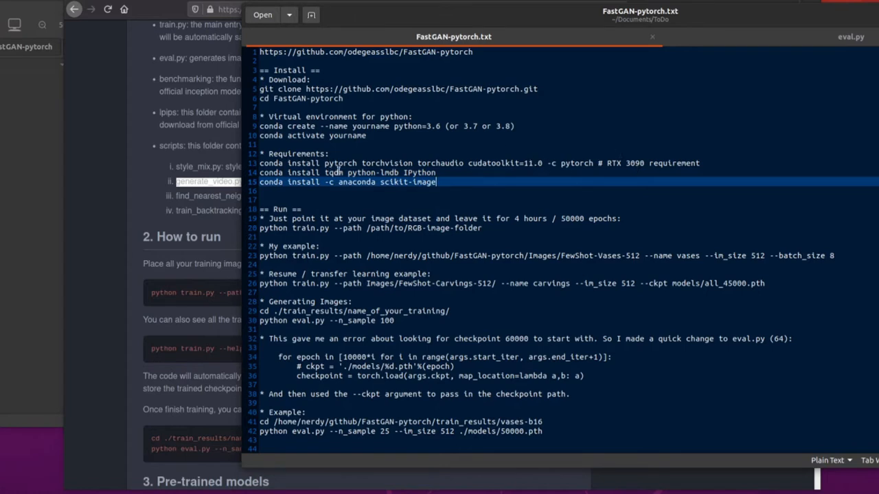
mouse_move(533, 120)
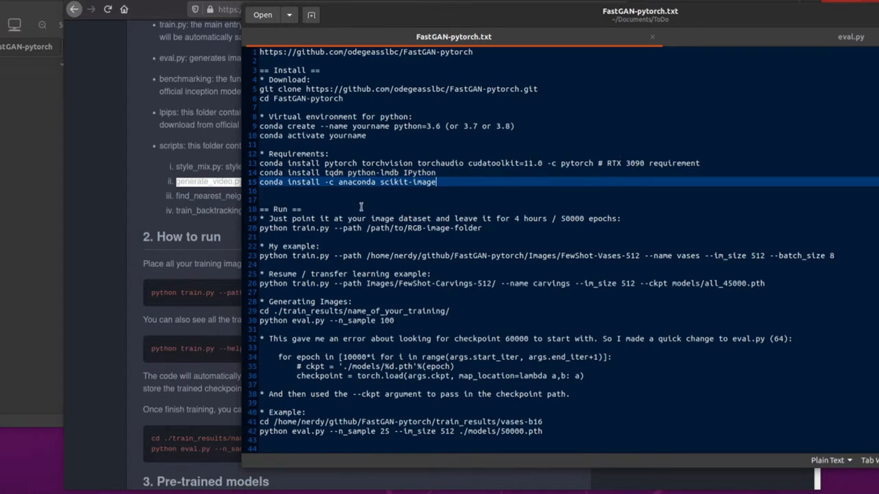
scroll(down, 3)
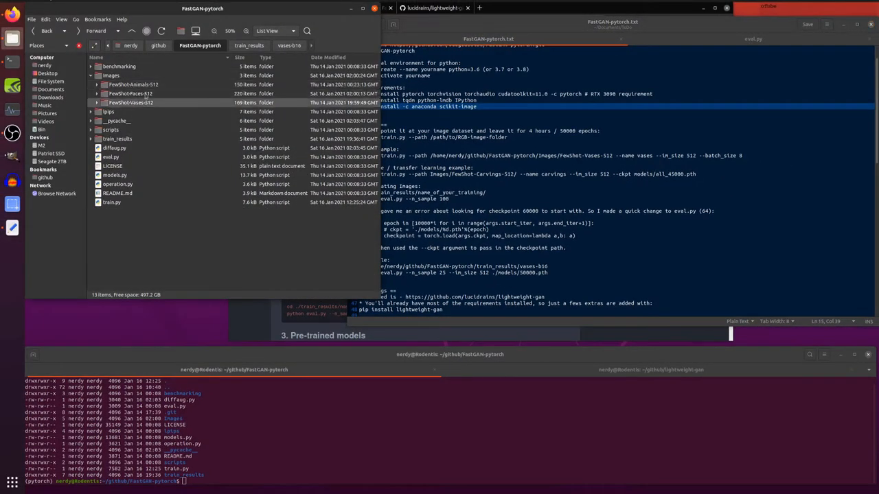
Open FewShot-Vases-512, preview 02.4.6_EGDP010305.jpg and another vase photo, then close the viewer
click(133, 85)
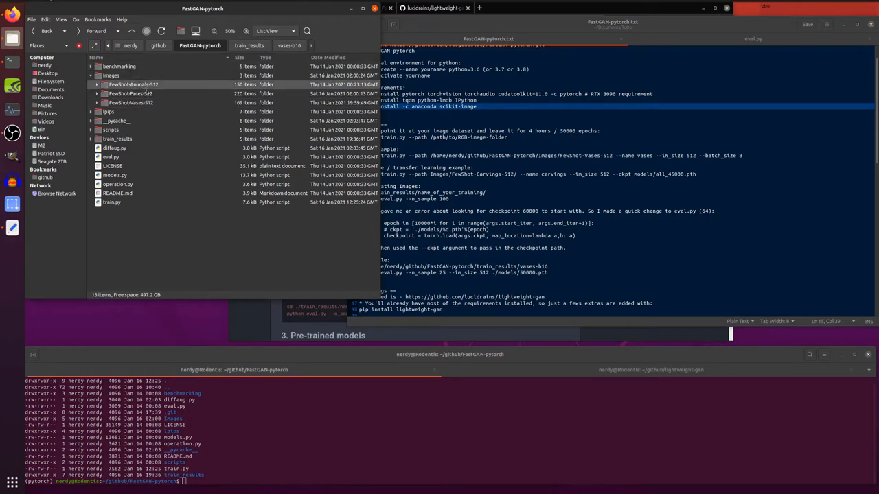
click(130, 103)
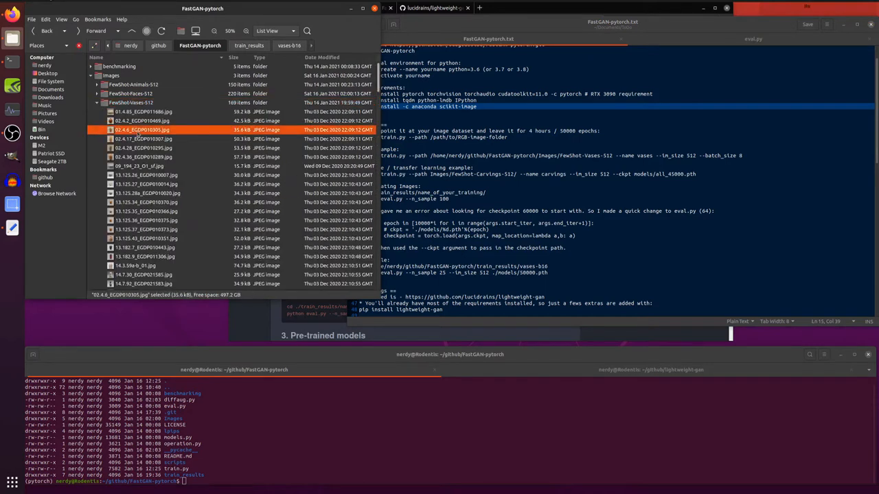
double_click(142, 129)
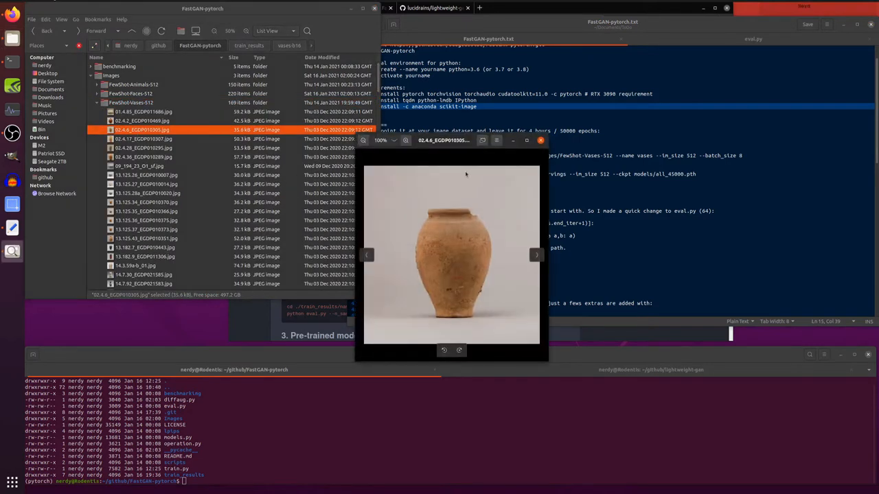
click(537, 255)
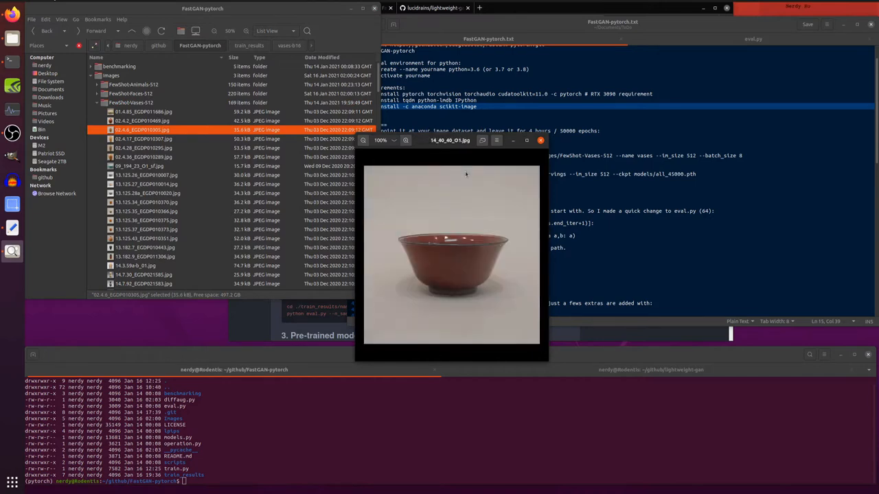
click(536, 255)
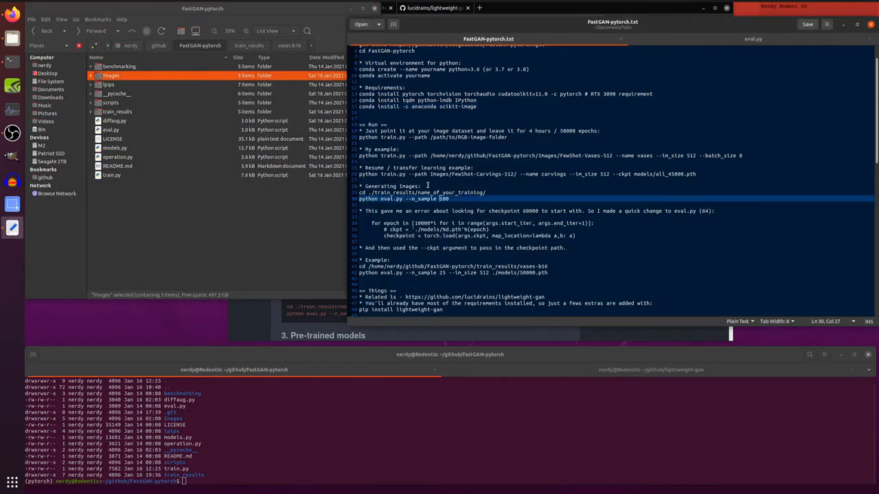
Open train.py with Text Editor from Caja and list the train_results folder
right_click(111, 174)
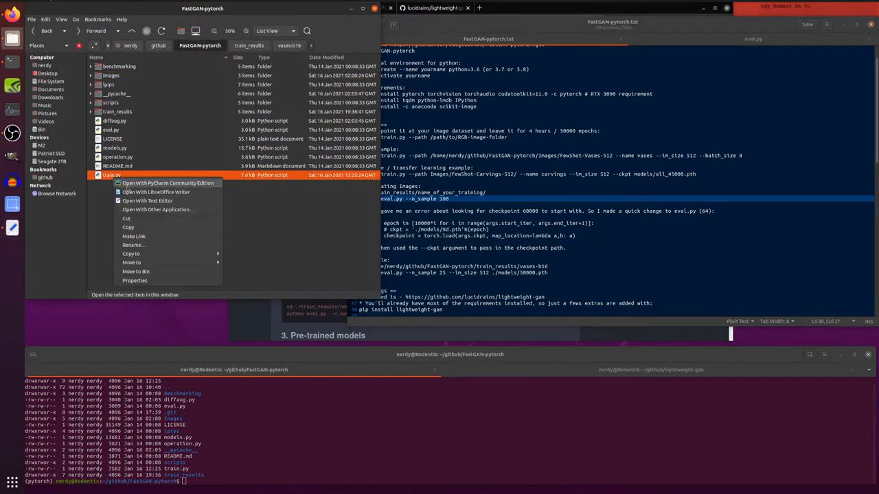
mouse_move(147, 201)
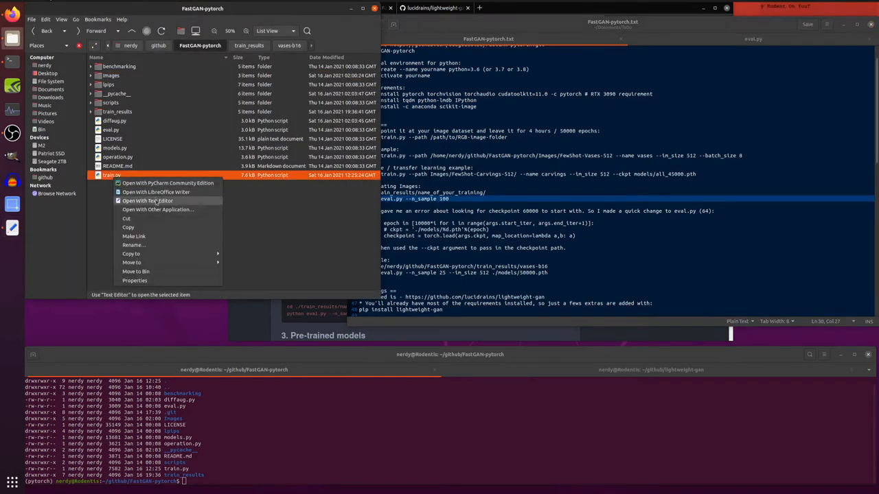
click(147, 201)
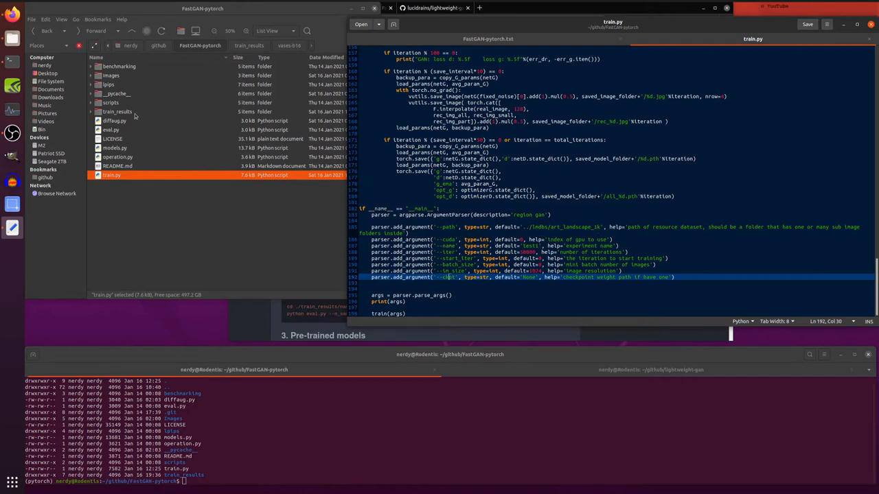
click(90, 111)
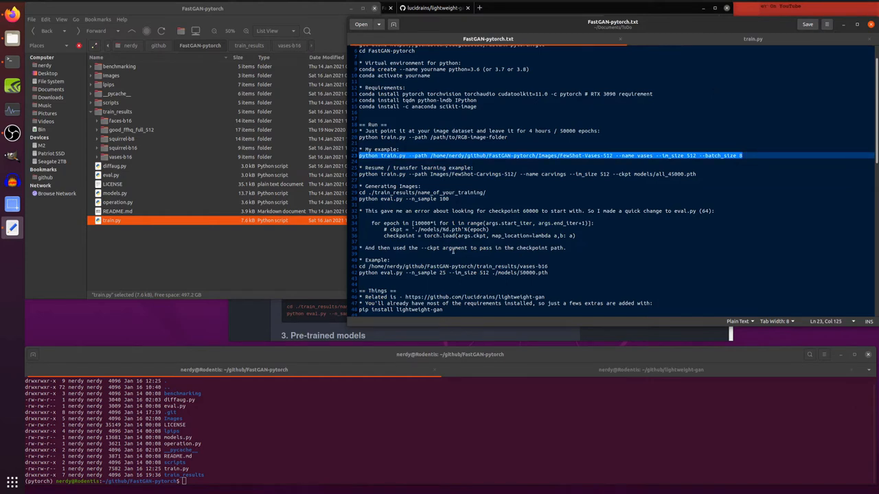
Start training 'vases' on FewShot-Vases-512 at 512px, batch size 8, then interrupt with Ctrl+C
text(python train.py --path /home/nerdy/github/FastGAN-pytorch/Images/FewShot-Vases-512 --name vases --im_size 512 --batch_size 8)
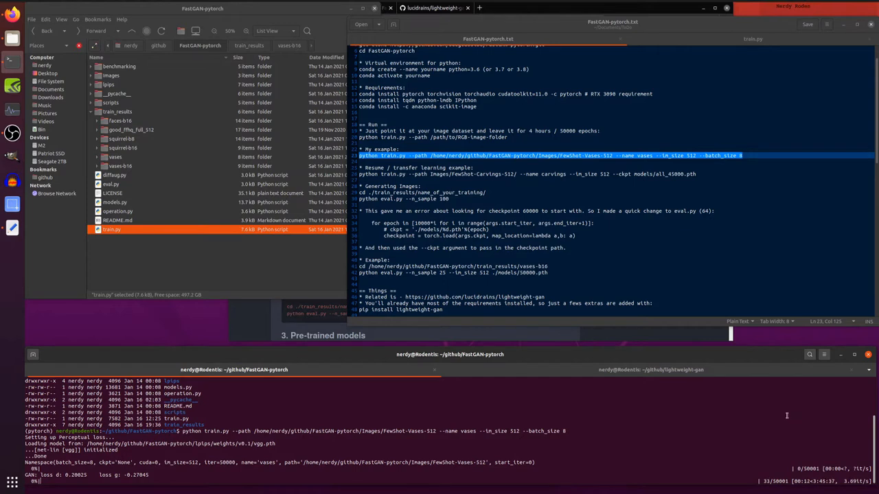
mouse_move(700, 407)
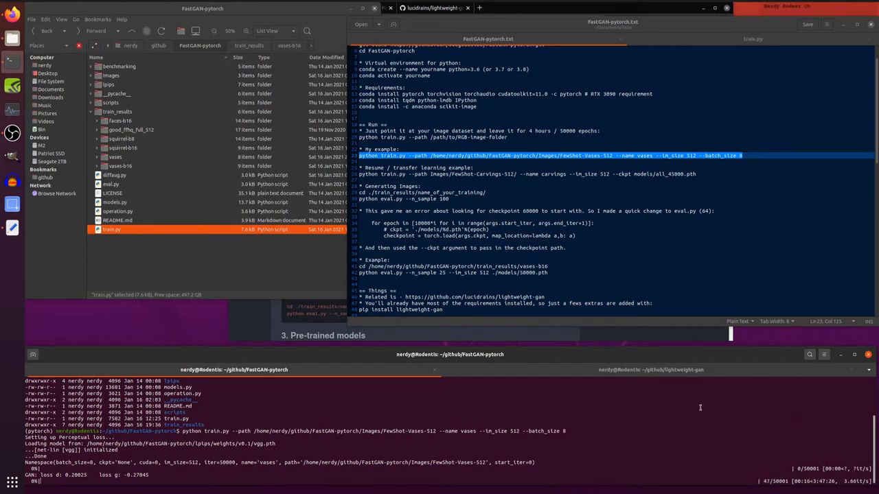
key(ctrl+c)
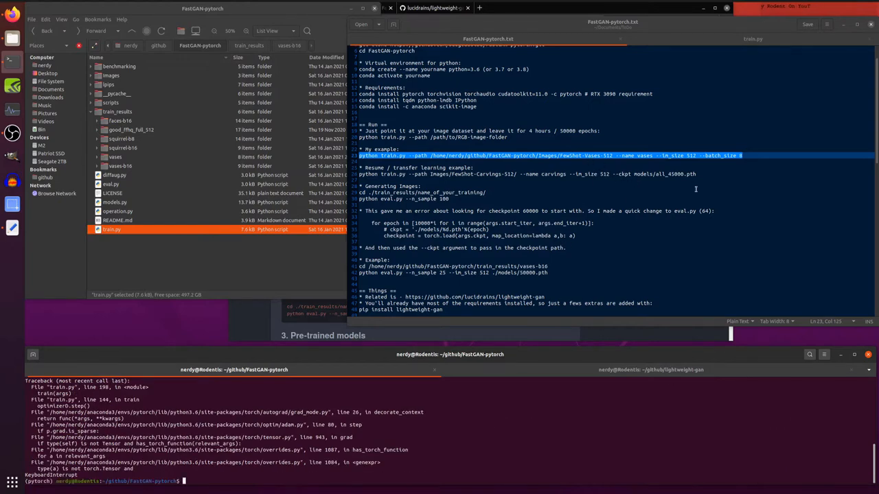
click(487, 192)
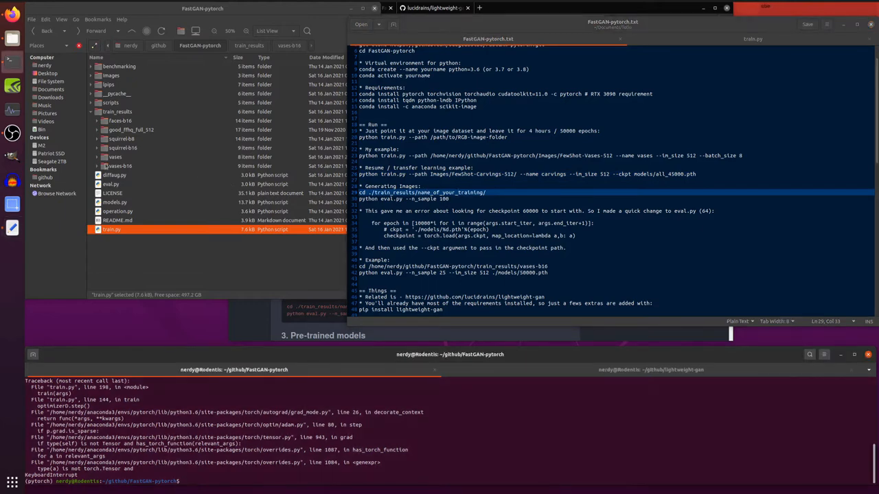
Expand vases-b16 in Caja and cd into train_results/vases-b16 in the terminal
click(97, 166)
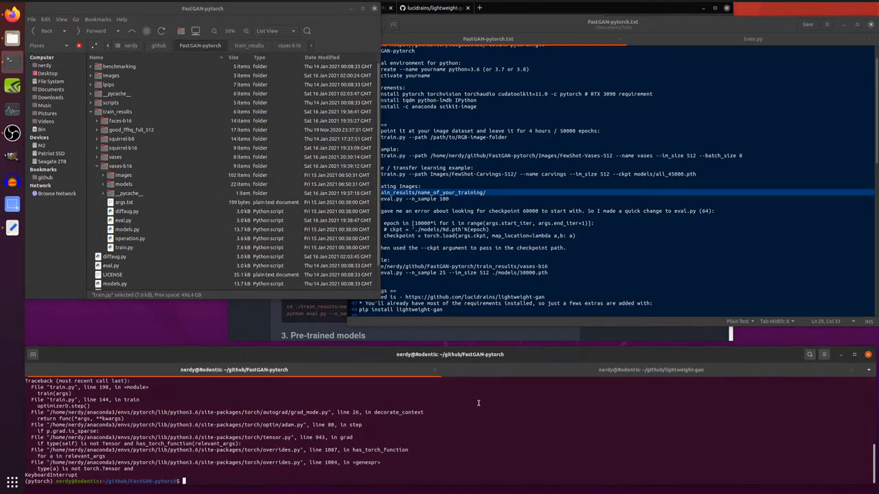
text(cd train_results/vases-b16/)
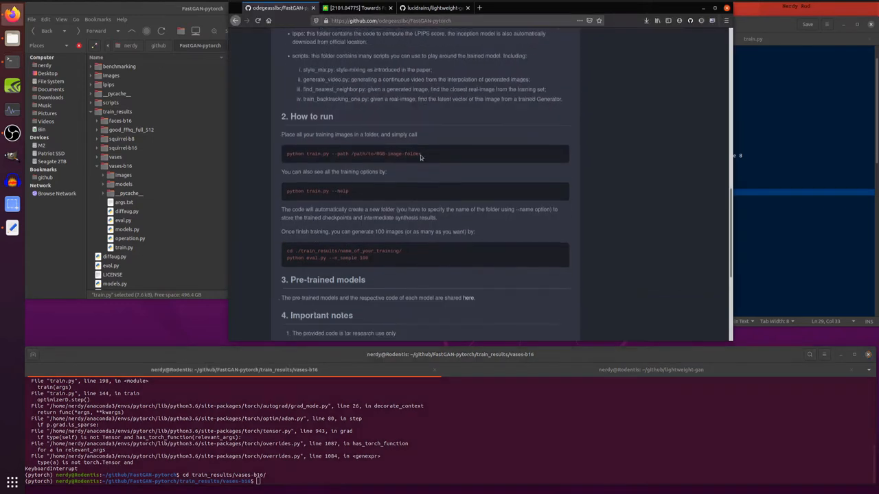
scroll(down, 3)
text(python eval.py --n_sample 25)
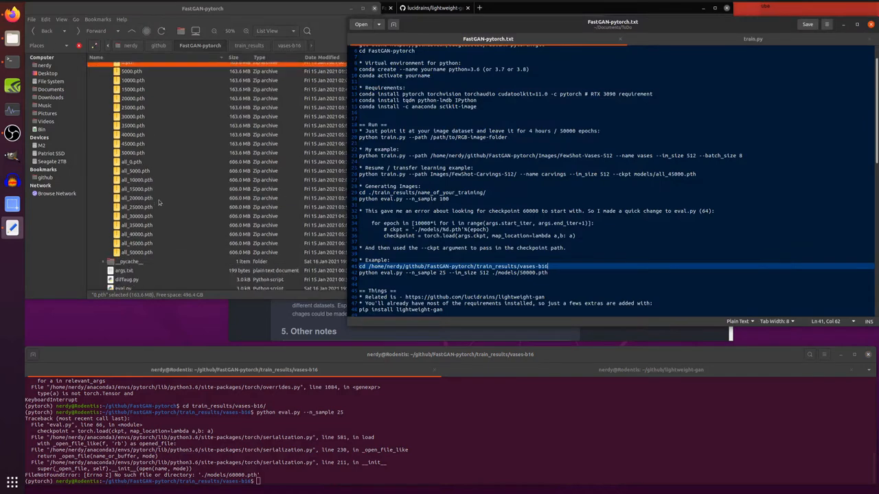
Run python eval.py --n_sample 25 with the ./models/50000.pth checkpoint
right_click(124, 209)
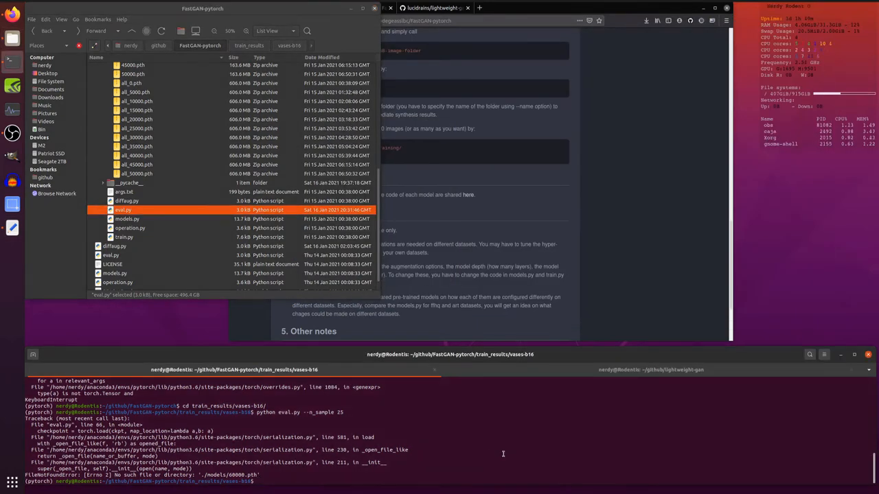
text(python eval.py --n_sample 25)
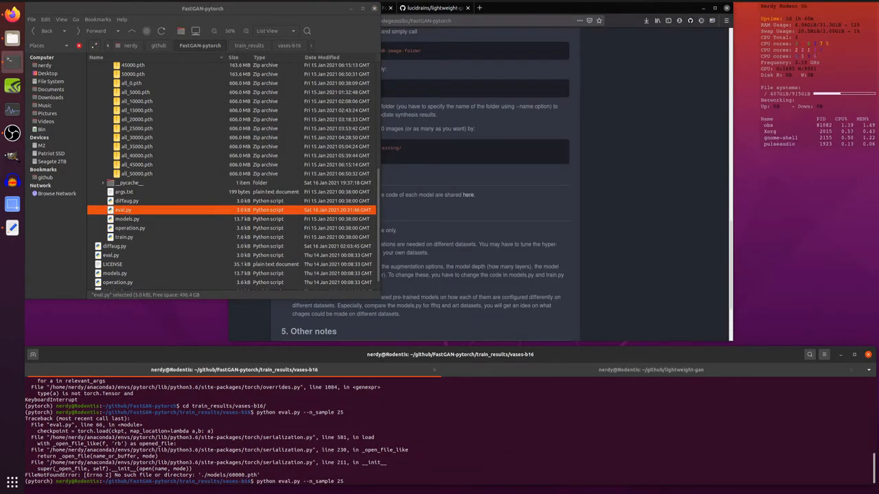
text(./models)
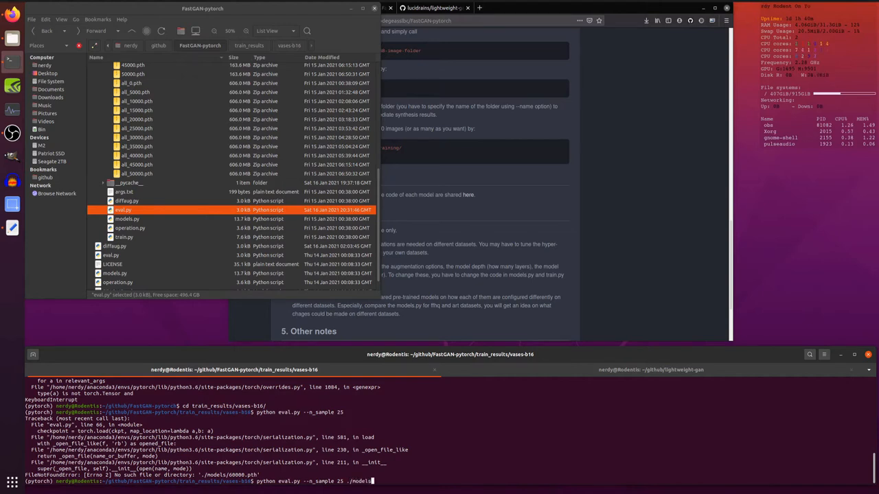
text(50000.pth)
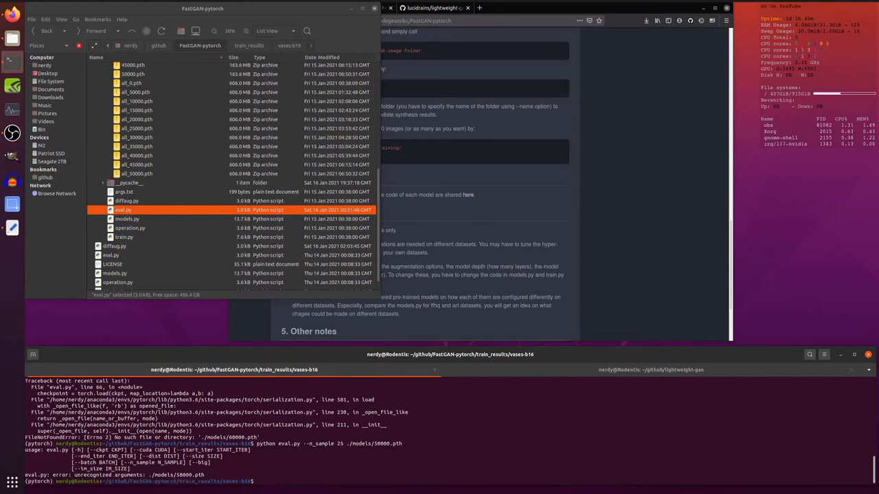
text(python eval.py --n_sample 25 ./models/50000.pth)
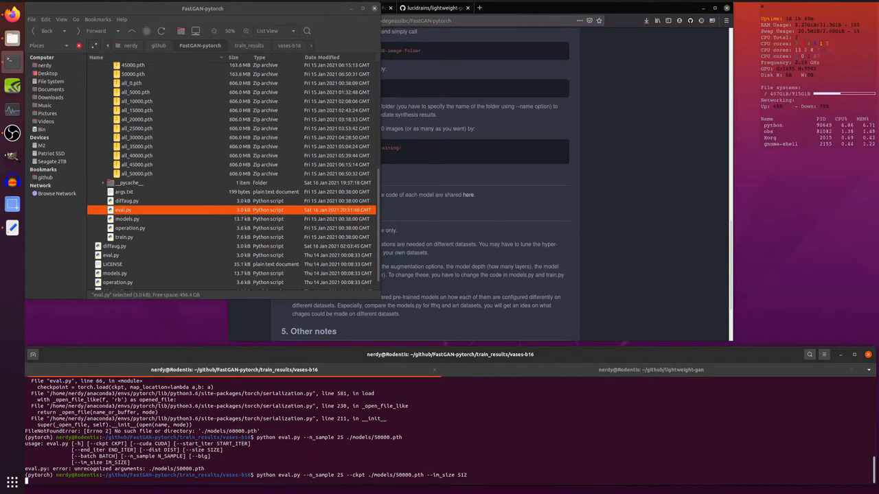
key(Return)
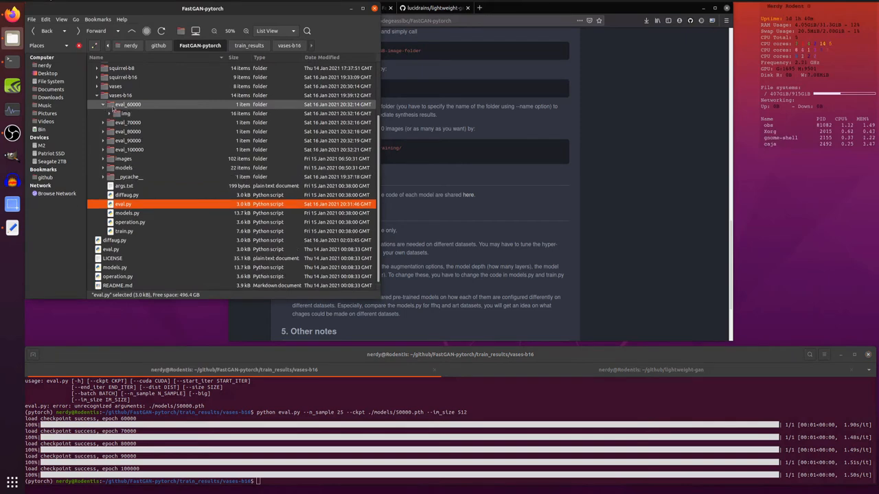
Preview generated vase 0.png from eval_60000/img, then close the preview
click(110, 114)
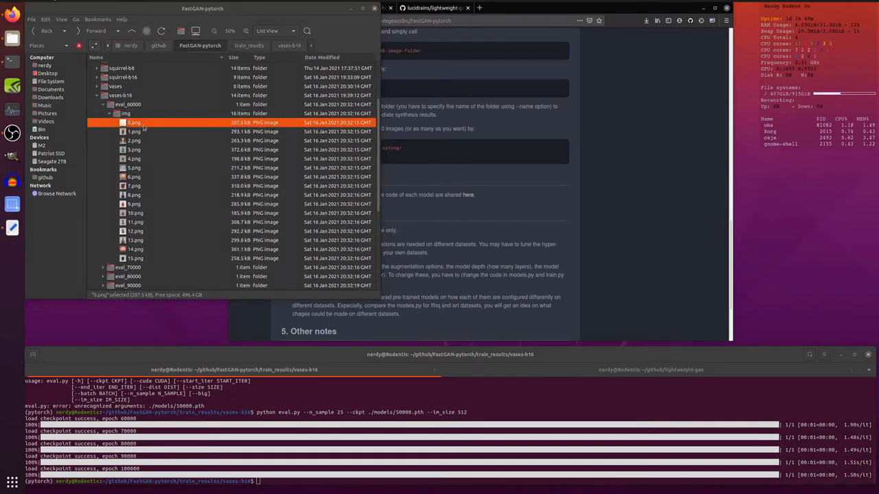
double_click(134, 131)
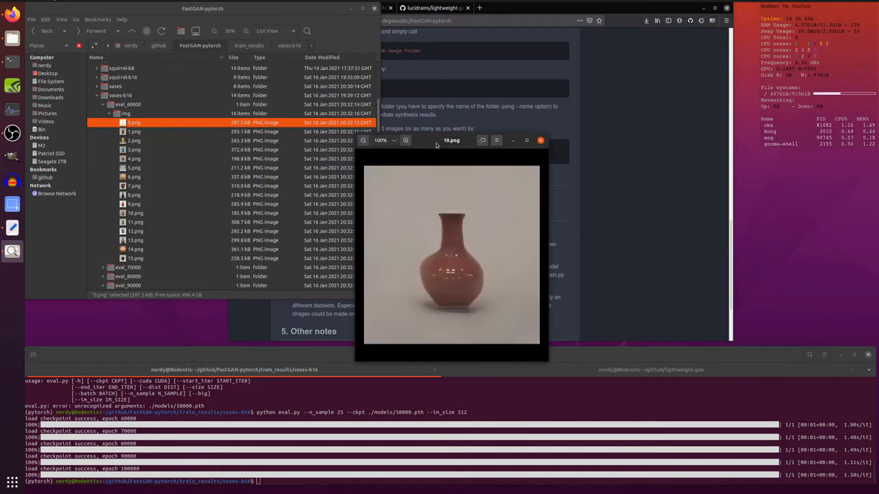
click(540, 140)
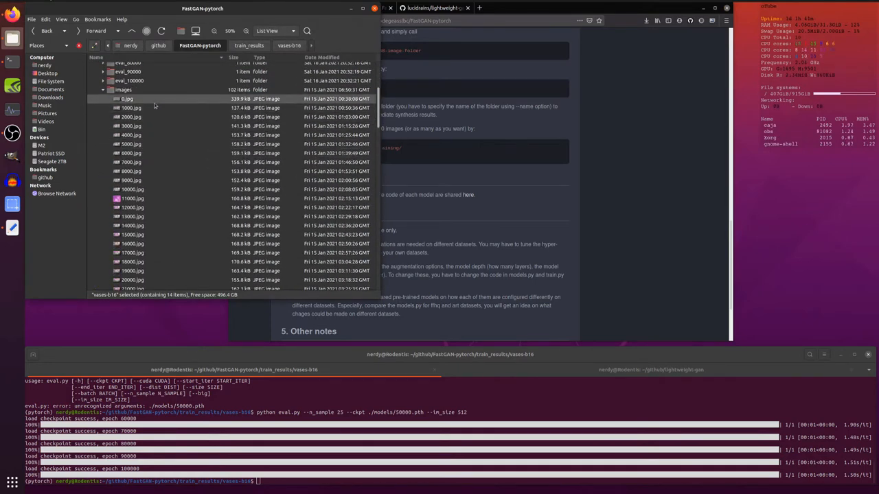
Open 0.jpg and page through snapshots up to rec_12000, then close Image Viewer
double_click(127, 98)
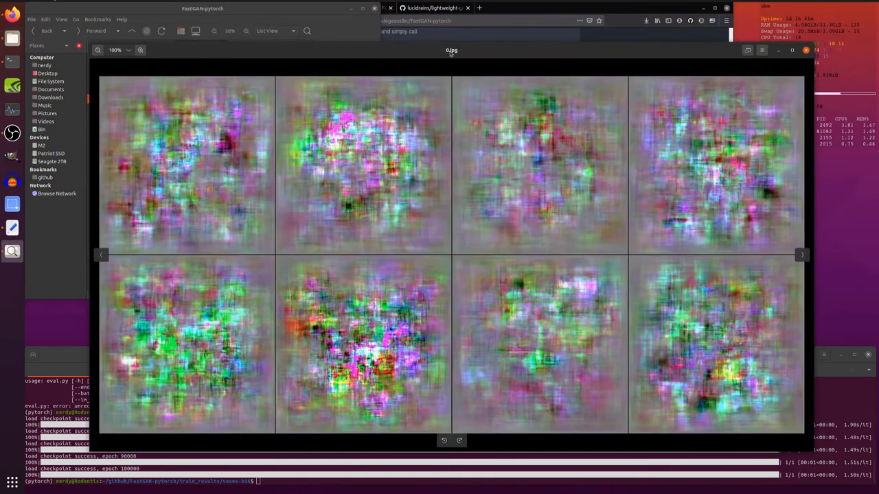
click(801, 255)
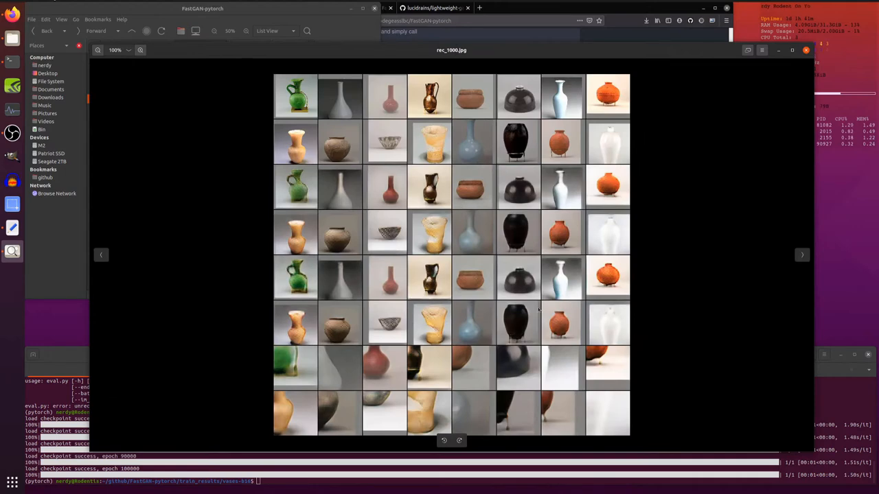
click(802, 255)
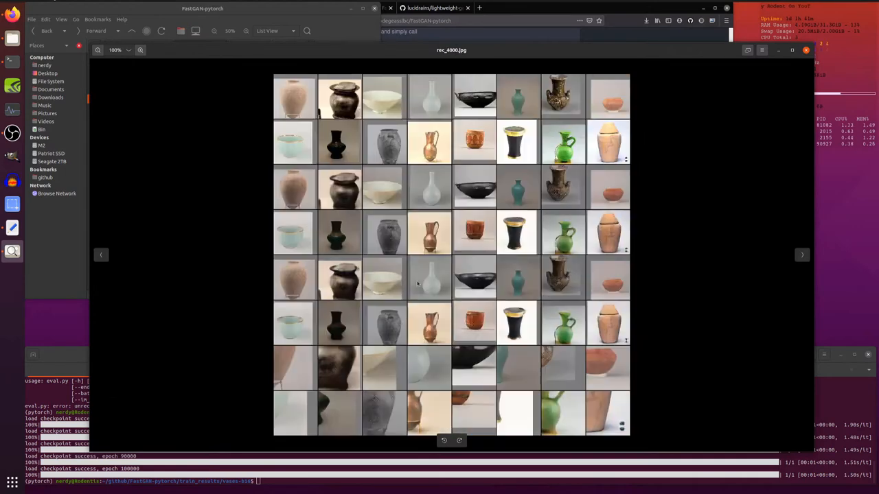
click(801, 254)
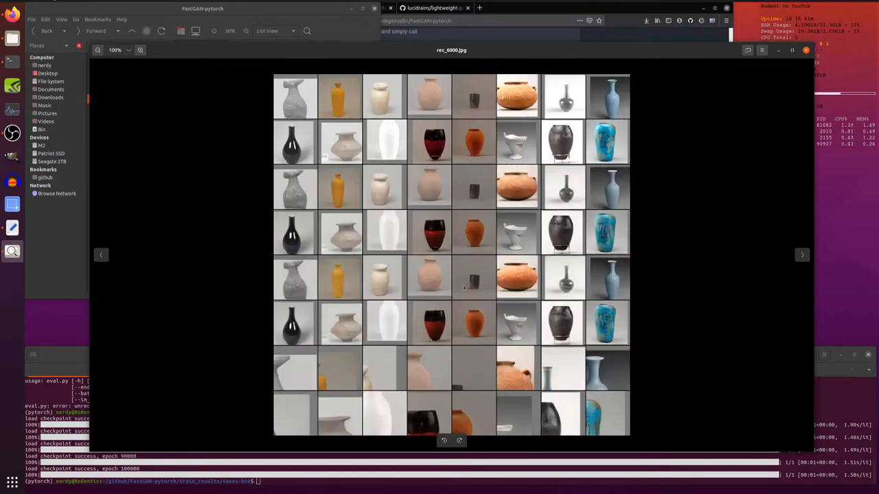
click(801, 255)
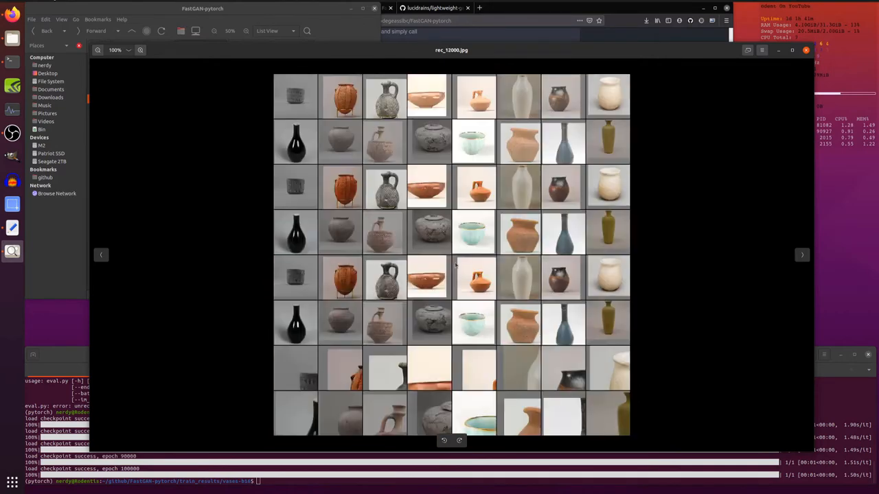
click(801, 255)
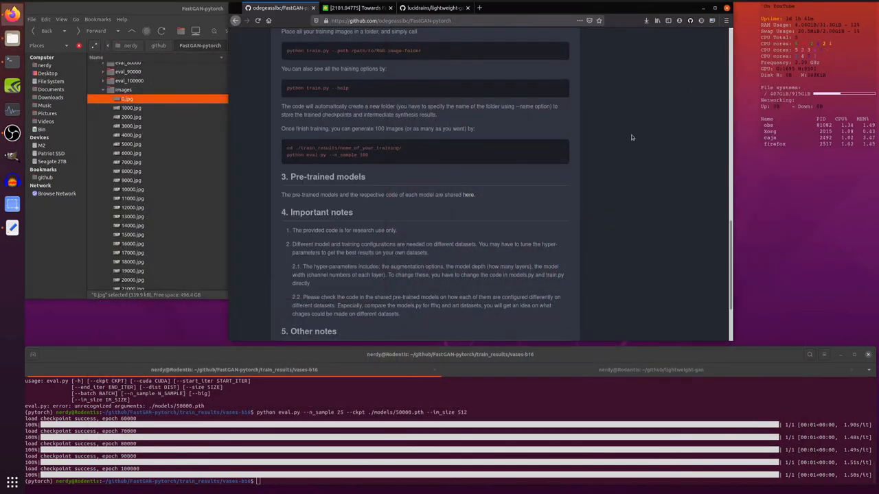
Scroll from FastGAN's Other notes to lightweight-gan's flower sample grids
scroll(down, 3)
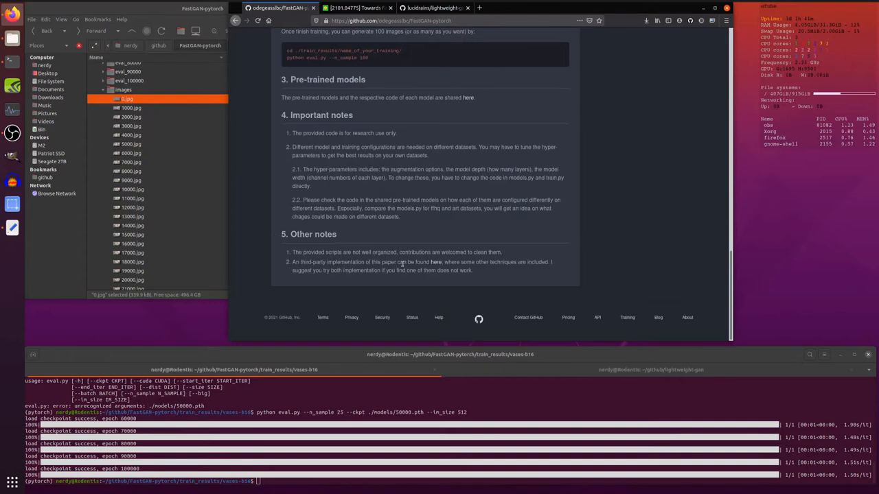
mouse_move(436, 263)
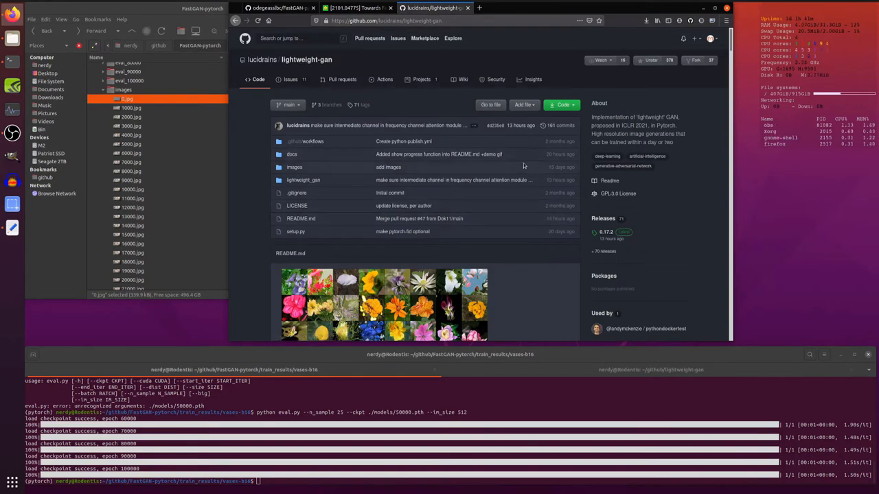
scroll(down, 3)
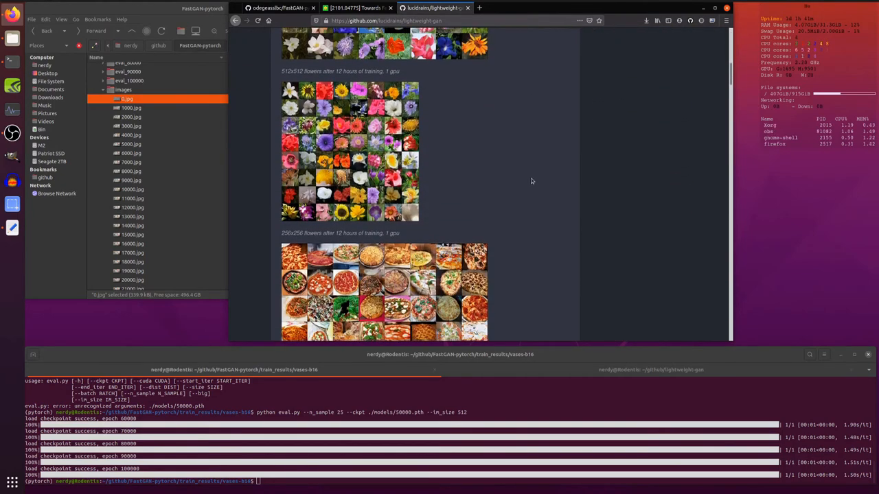
scroll(down, 3)
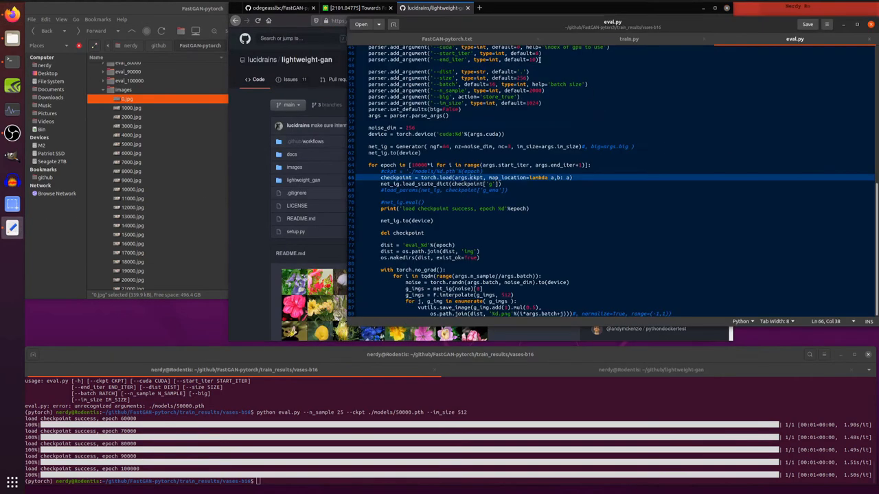
Return to the FastGAN-pytorch.txt notes and scroll to the batch-size observations
click(446, 39)
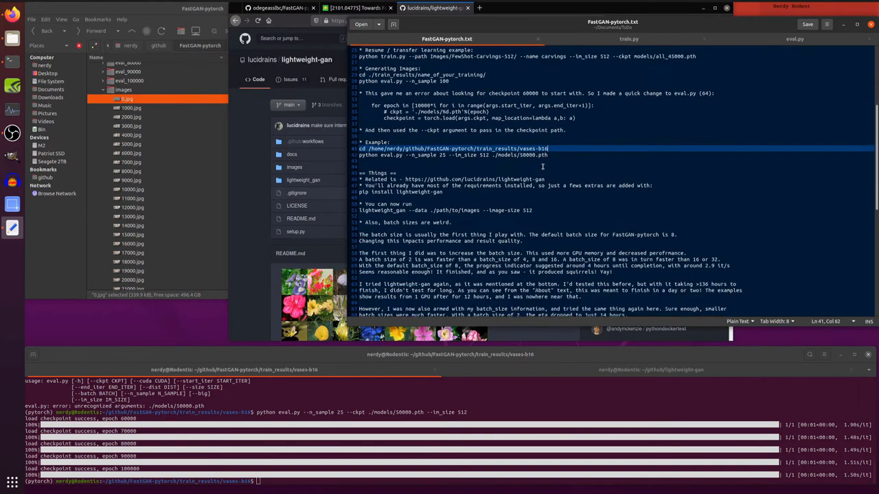
scroll(down, 3)
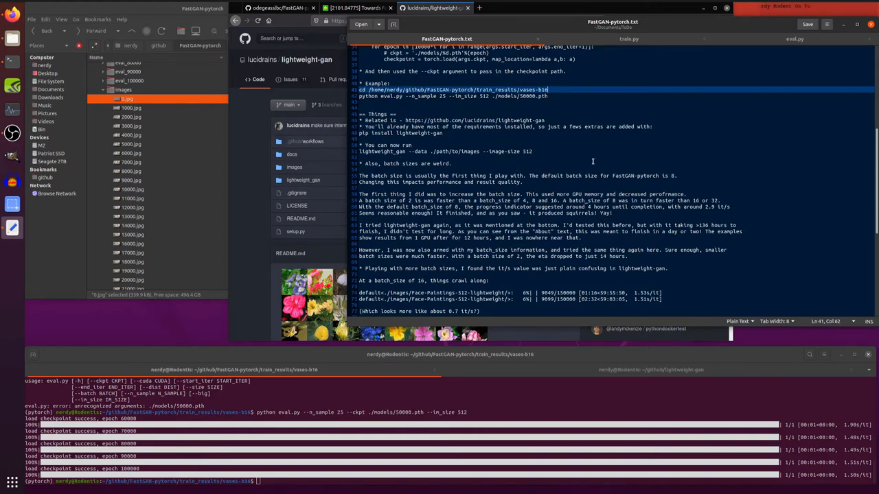
mouse_move(427, 181)
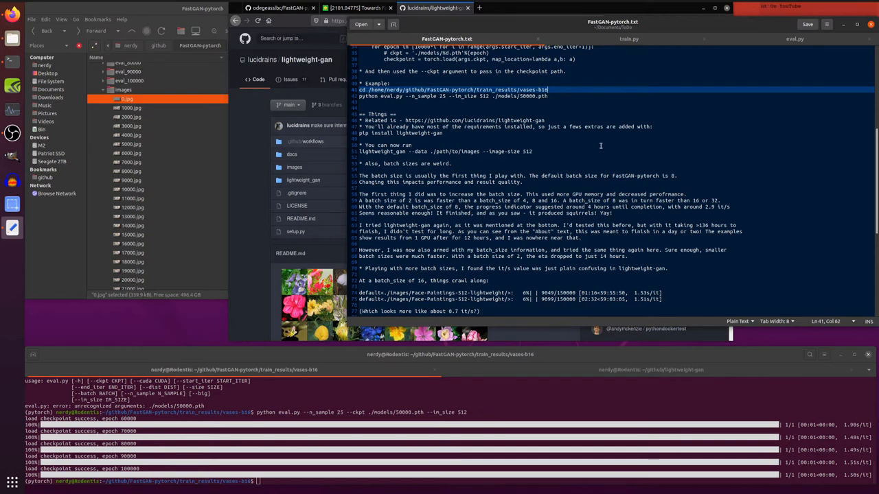
mouse_move(583, 162)
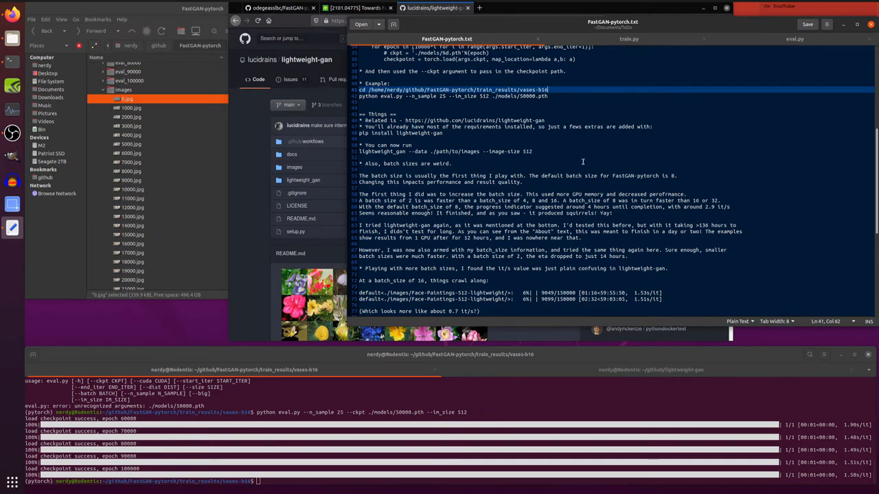
mouse_move(556, 175)
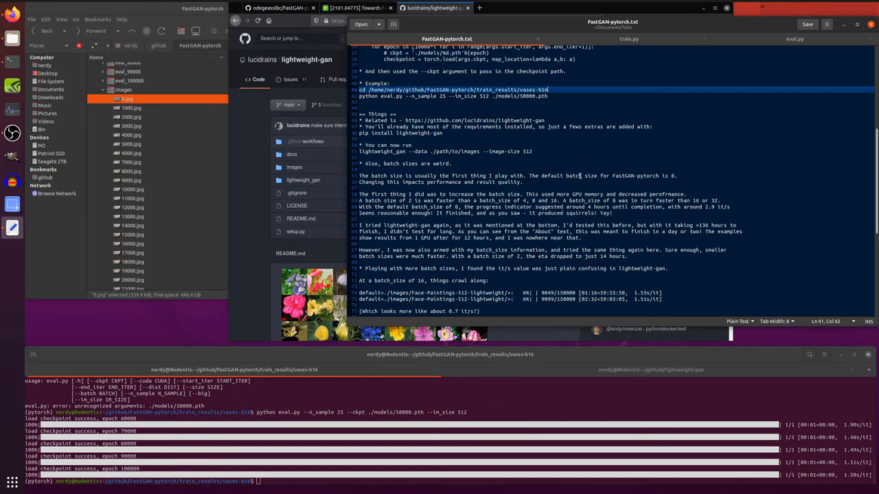
mouse_move(643, 186)
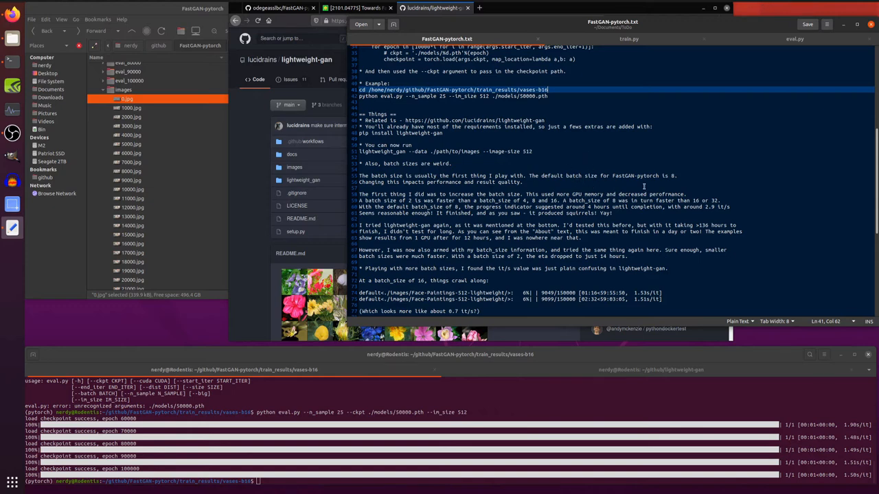
mouse_move(431, 222)
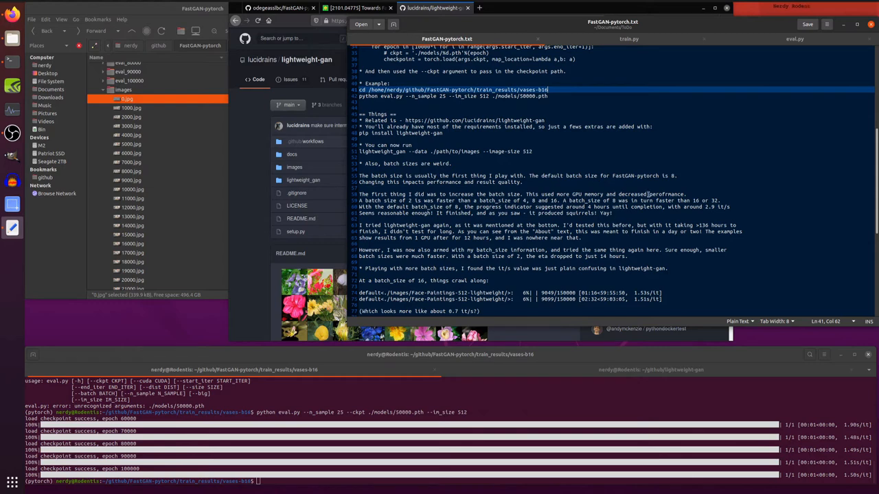
mouse_move(477, 211)
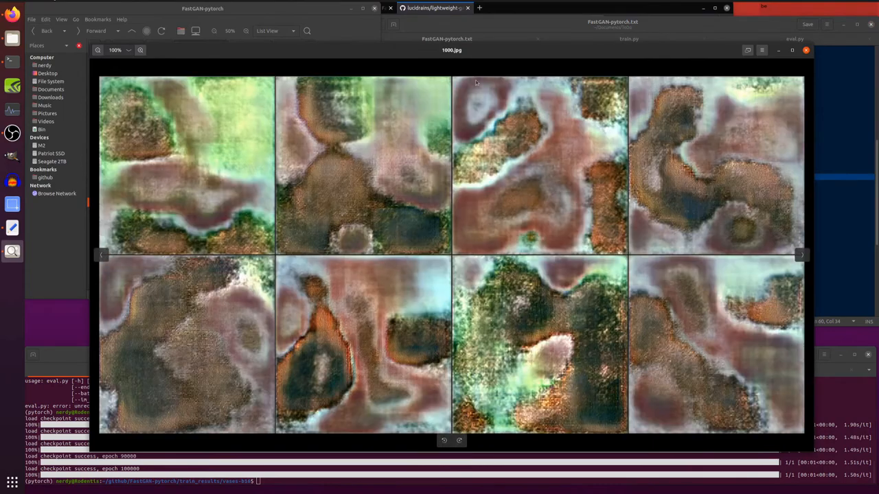
Page forward through the squirrel training grids to the clearer 5000.jpg and 9000.jpg samples
click(801, 255)
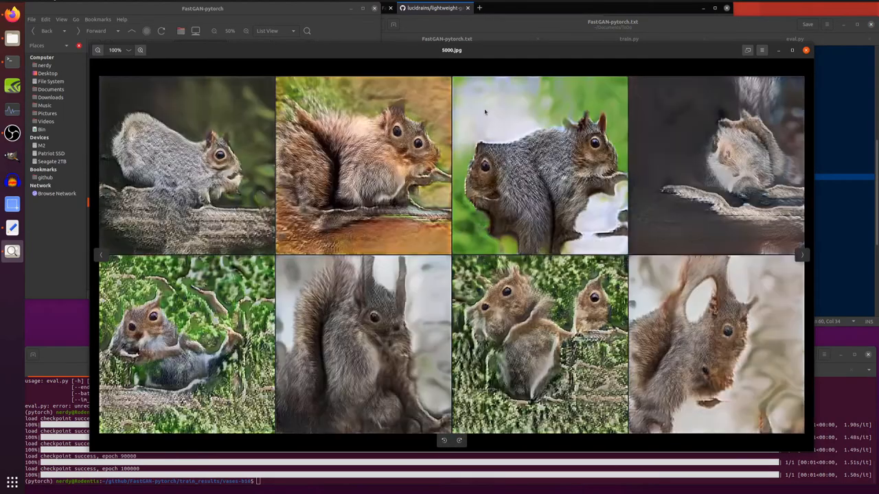
click(801, 255)
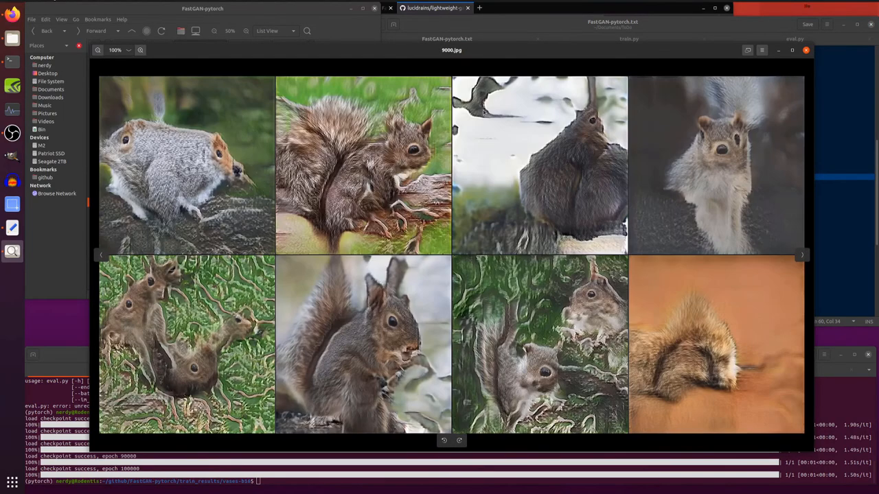
click(801, 254)
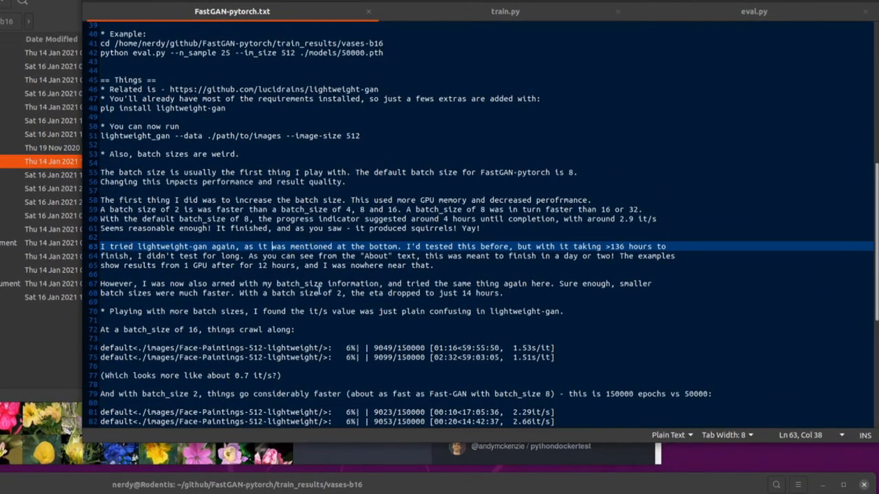
mouse_move(549, 256)
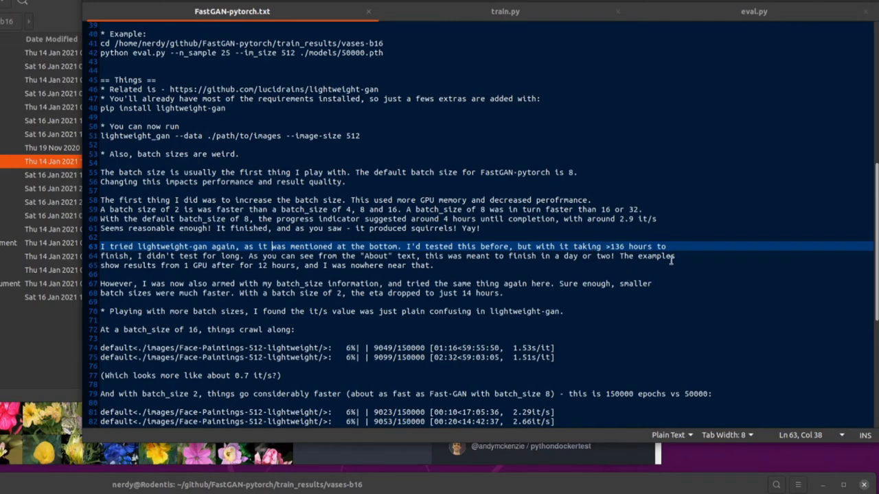
mouse_move(607, 277)
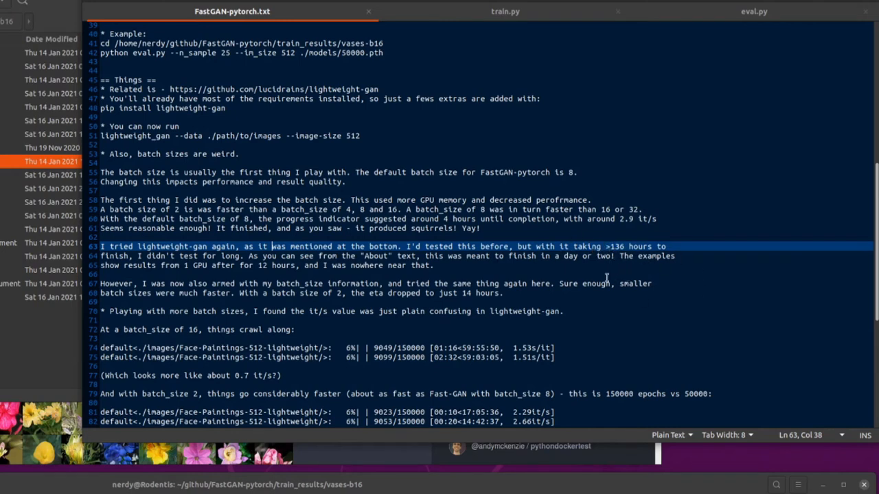
mouse_move(538, 282)
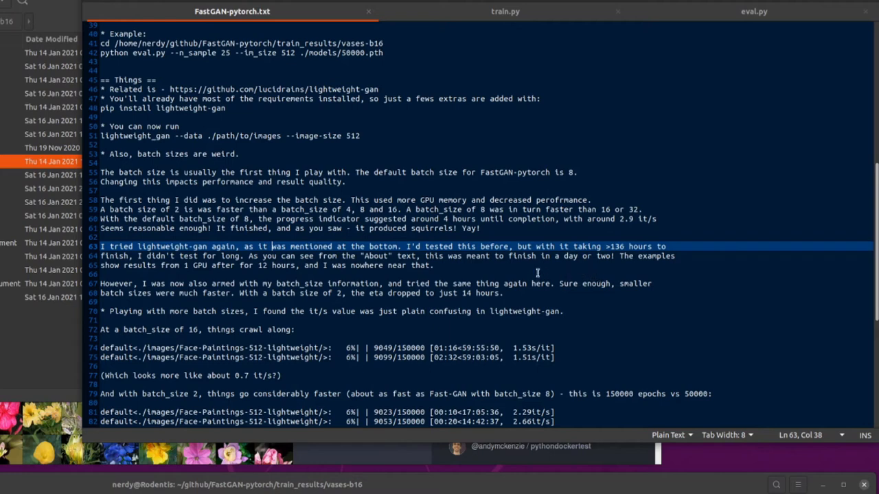
scroll(down, 3)
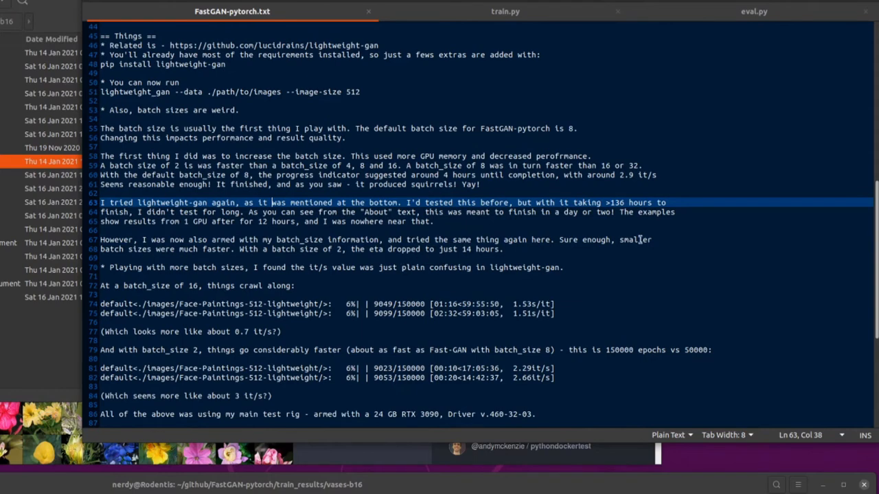
scroll(down, 3)
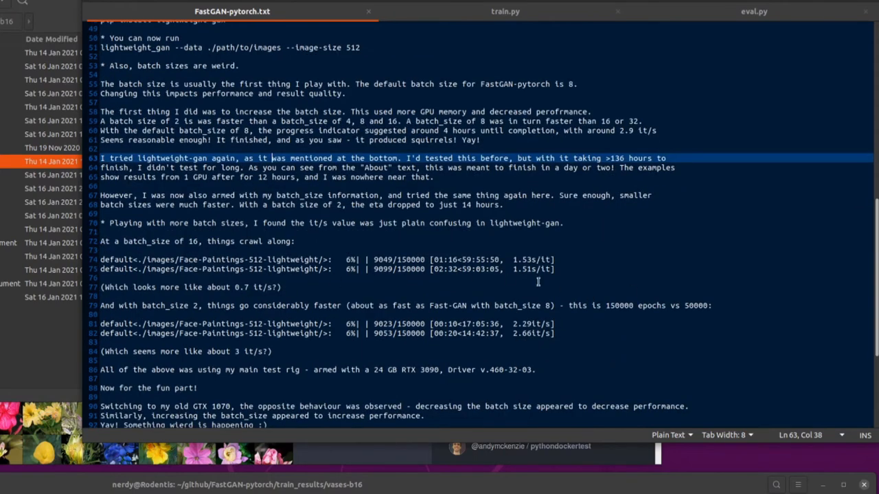
mouse_move(241, 295)
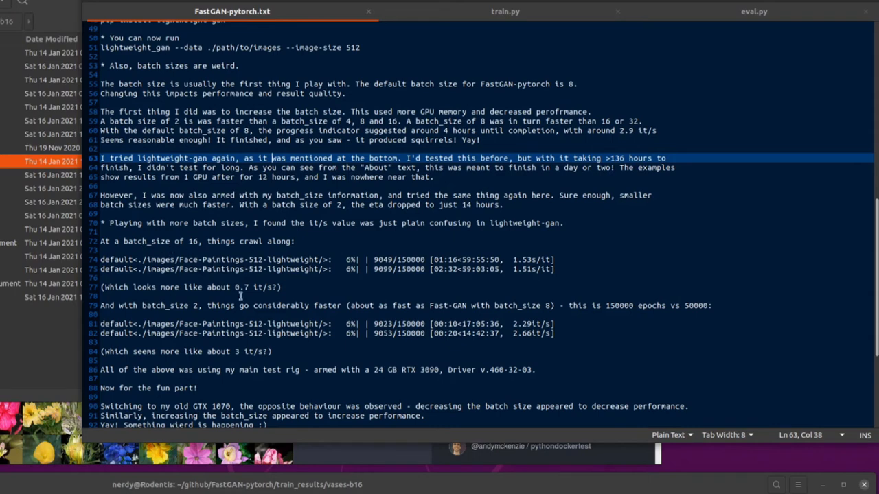
mouse_move(288, 276)
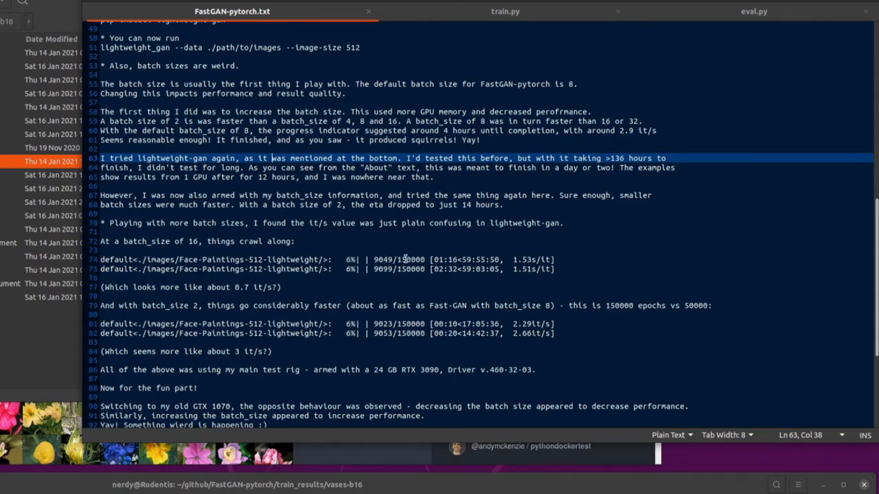
mouse_move(416, 275)
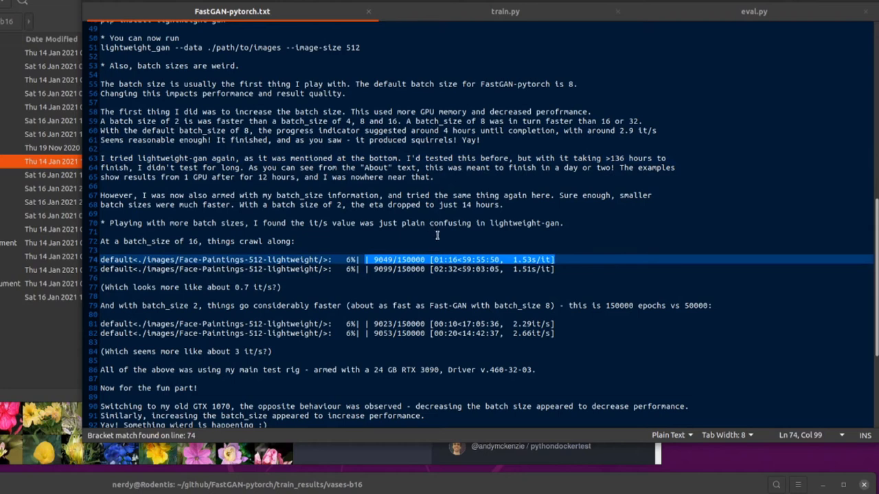
mouse_move(450, 274)
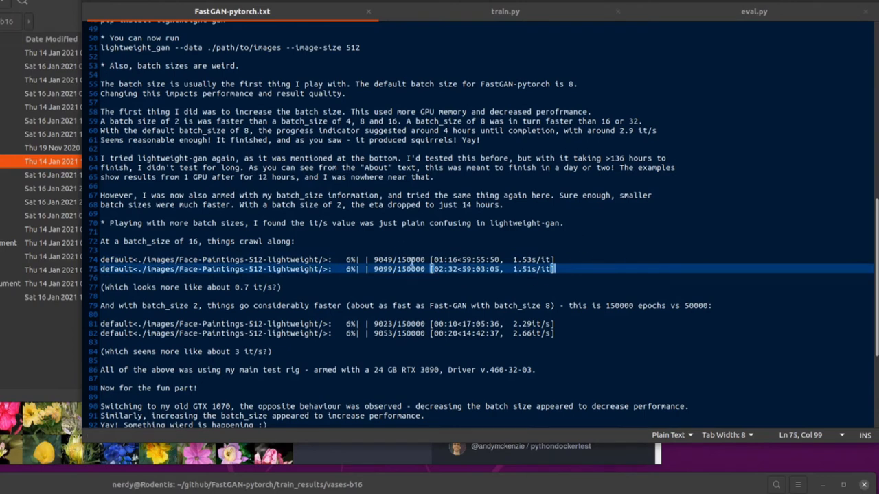
mouse_move(462, 269)
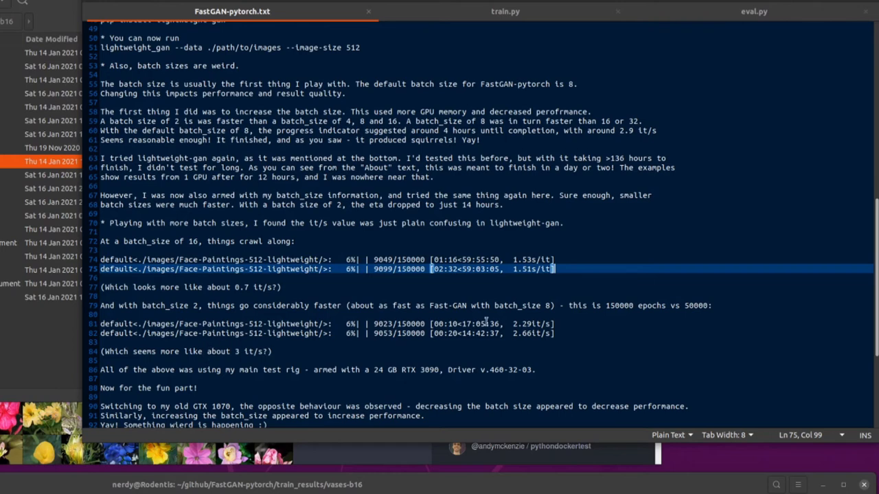
mouse_move(546, 319)
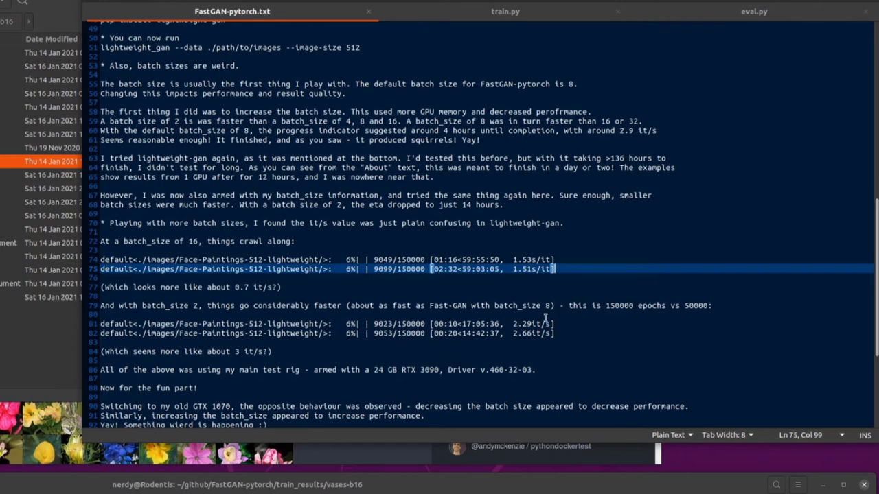
scroll(down, 3)
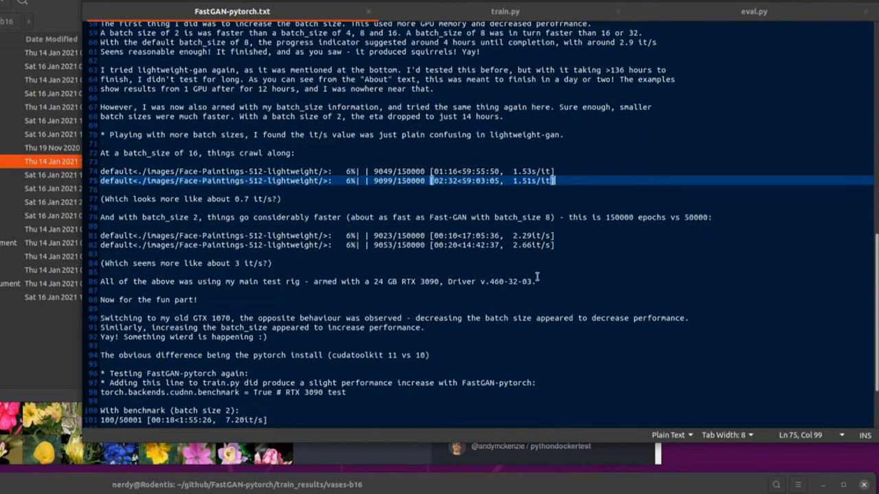
scroll(down, 3)
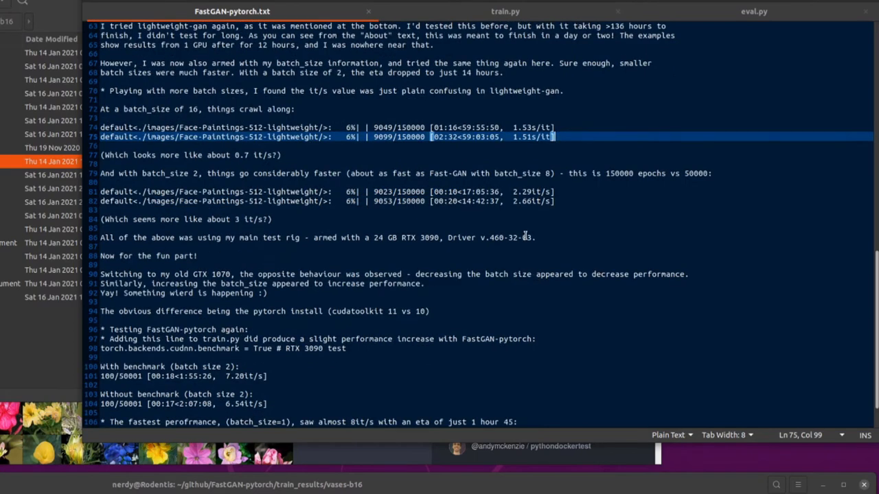
scroll(down, 3)
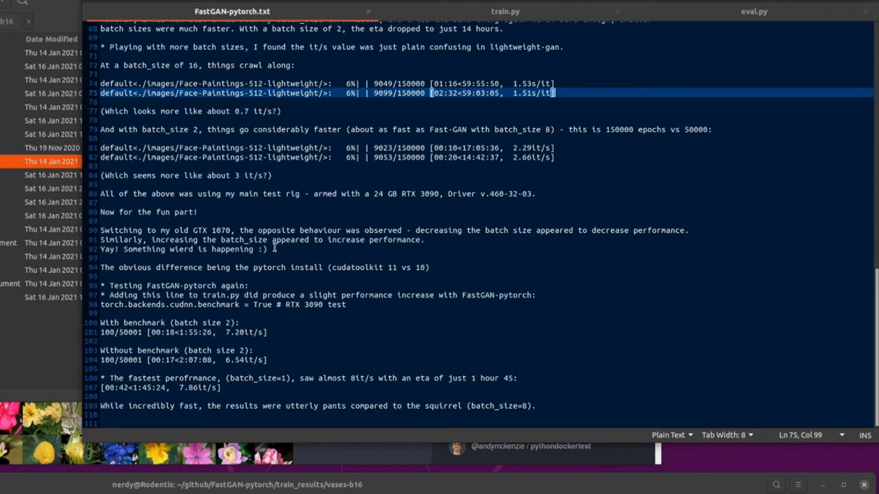
mouse_move(210, 224)
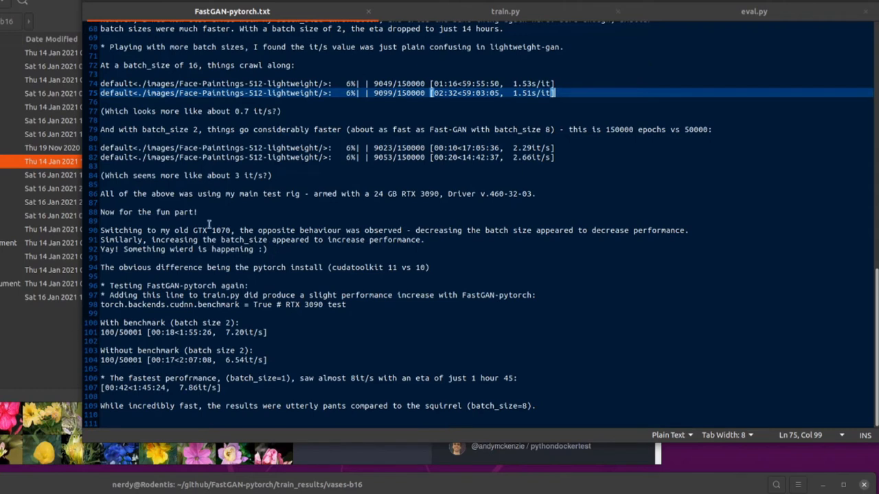
mouse_move(415, 228)
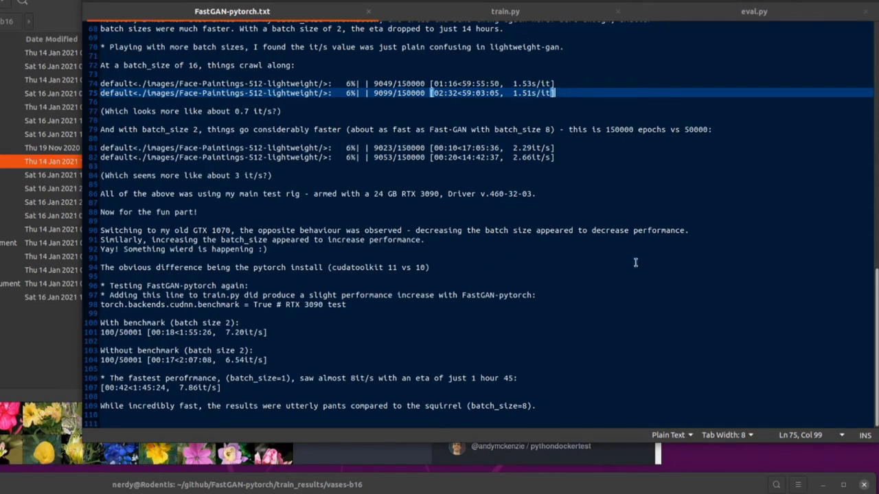
mouse_move(623, 255)
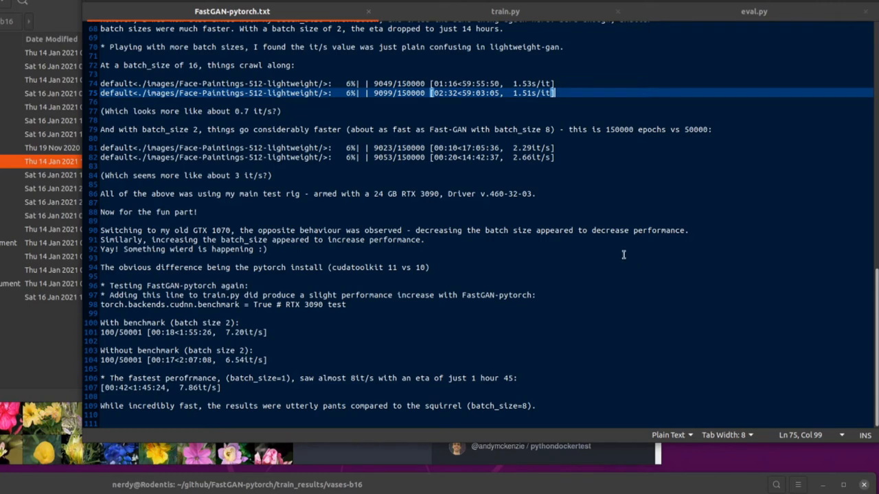
mouse_move(472, 246)
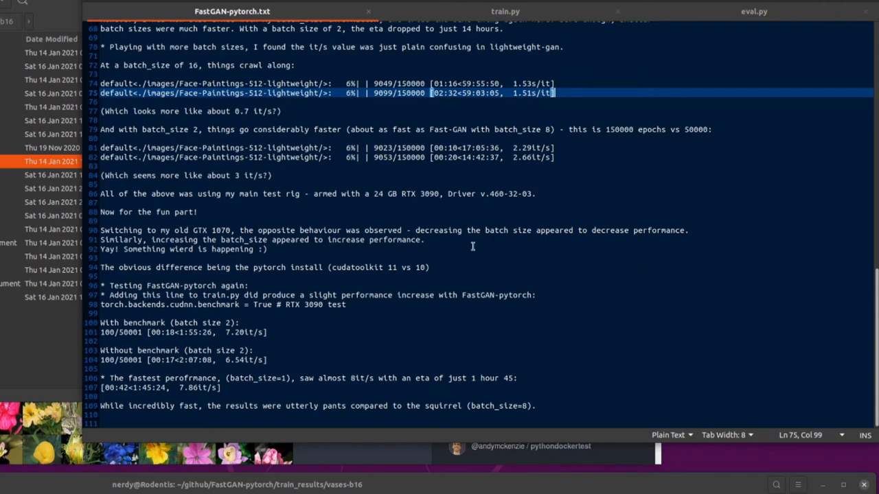
mouse_move(464, 249)
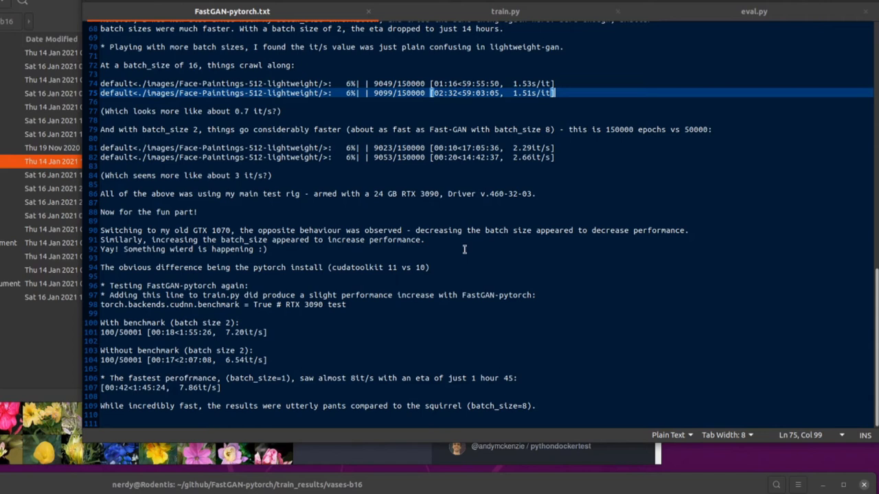
mouse_move(469, 251)
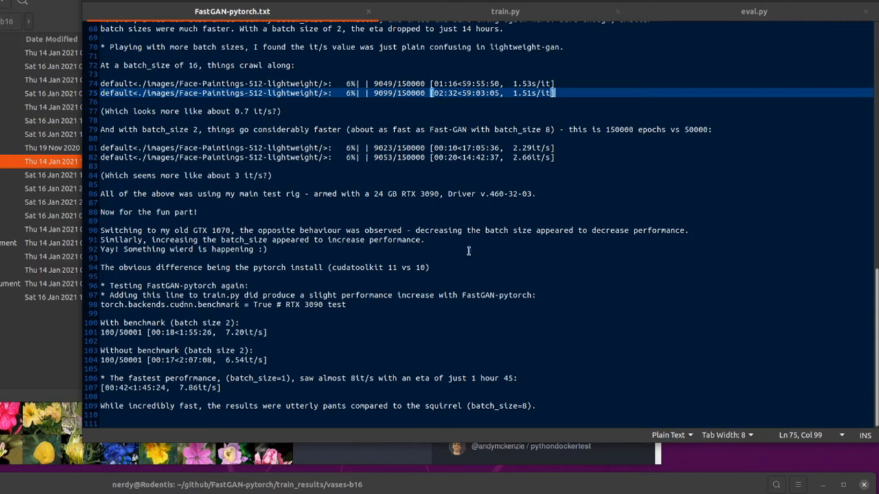
mouse_move(260, 228)
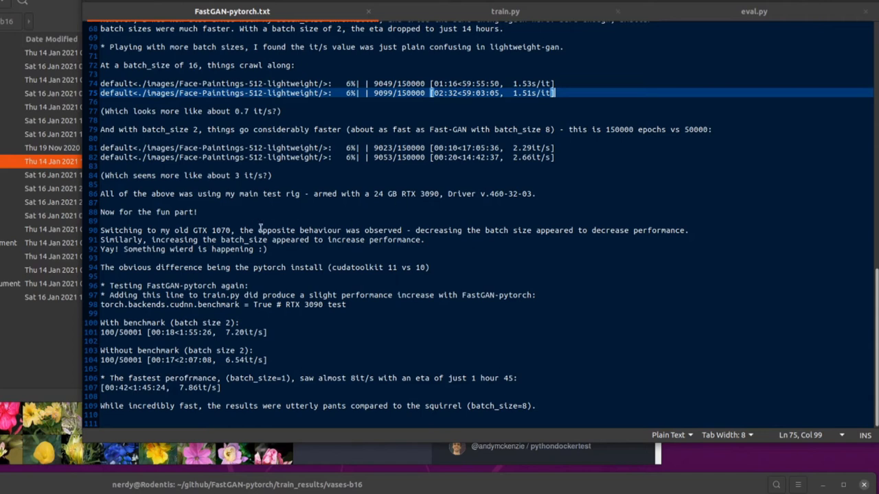
mouse_move(247, 267)
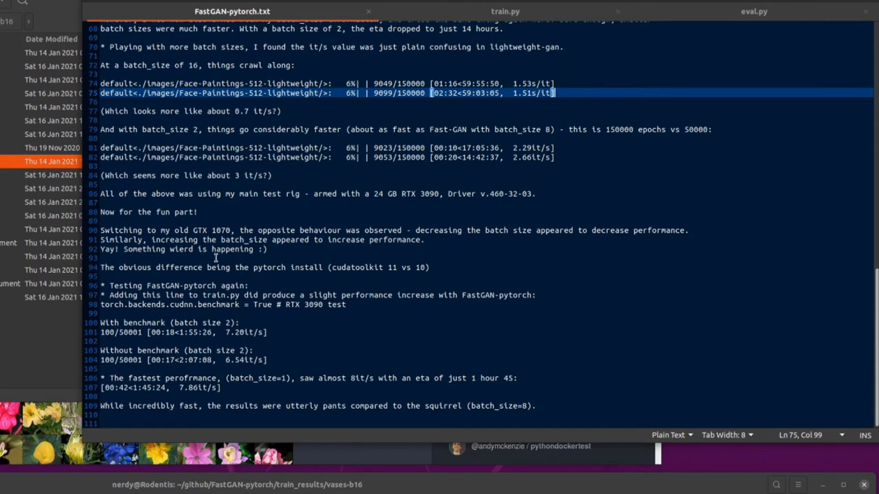
mouse_move(297, 266)
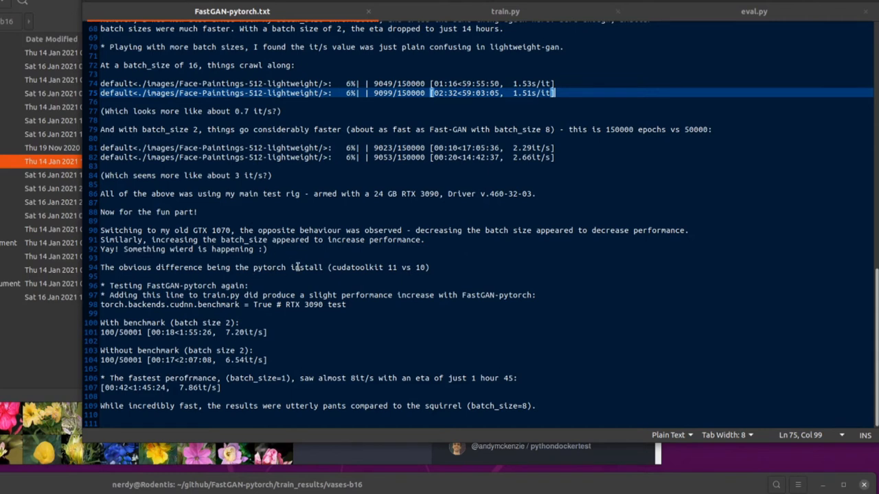
mouse_move(386, 267)
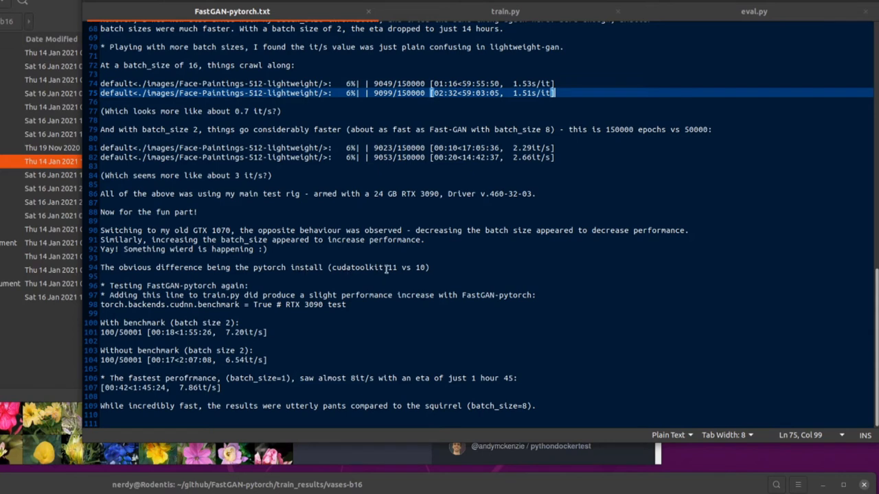
mouse_move(385, 268)
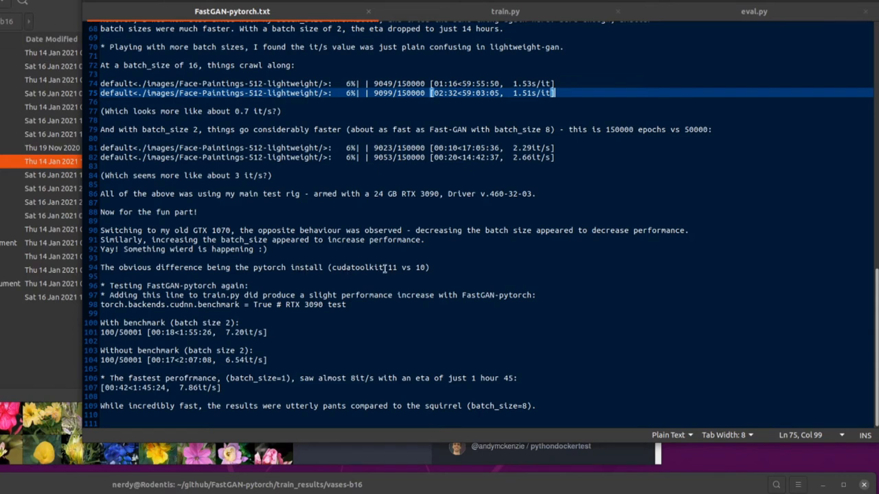
mouse_move(541, 245)
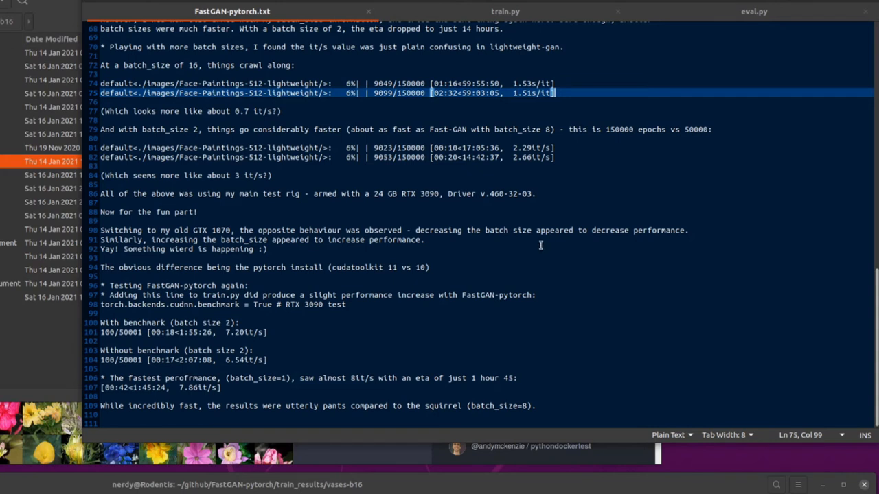
mouse_move(358, 300)
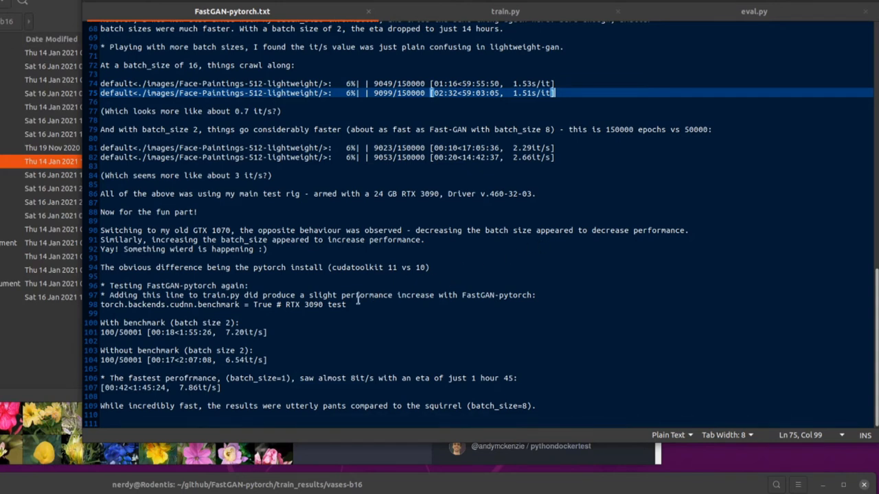
mouse_move(291, 234)
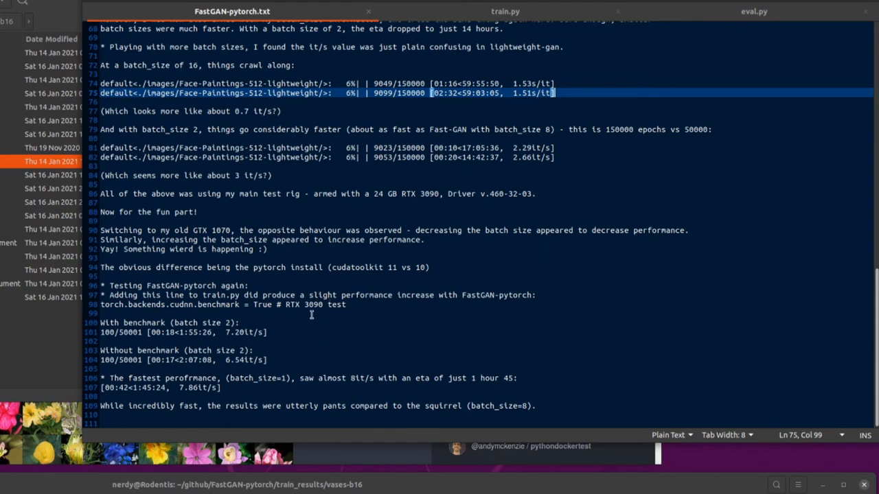
mouse_move(300, 243)
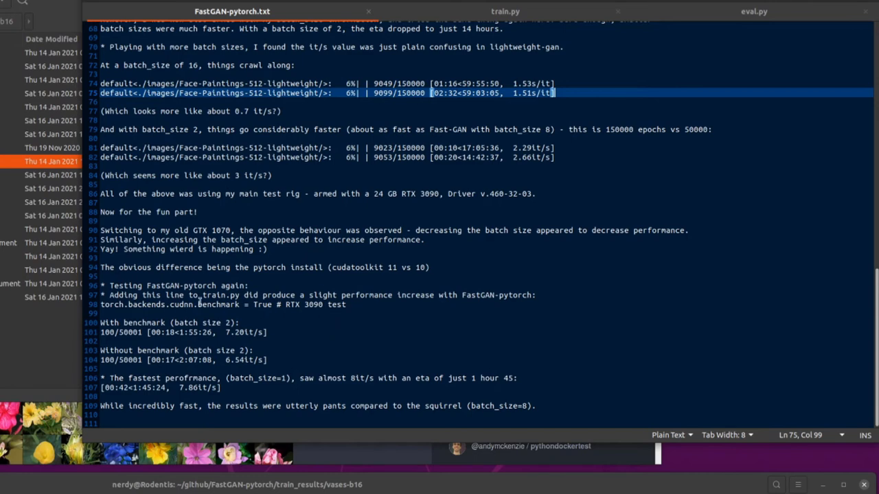
mouse_move(341, 318)
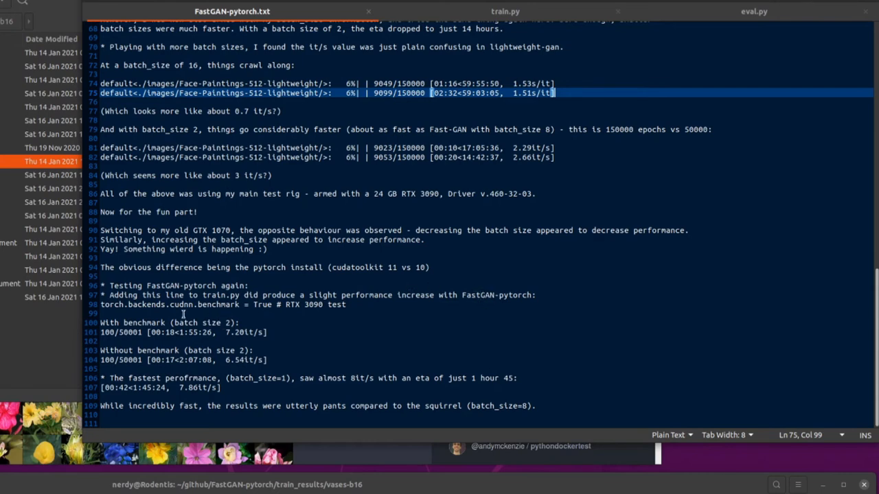
click(182, 304)
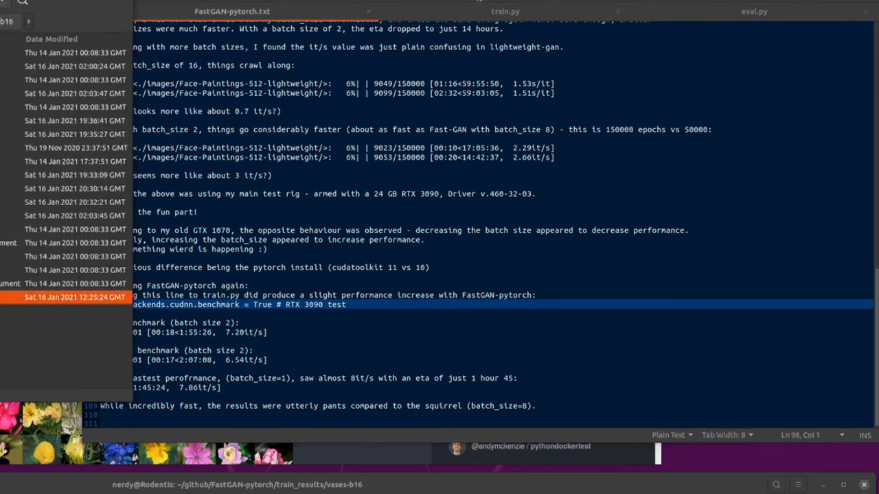
click(504, 11)
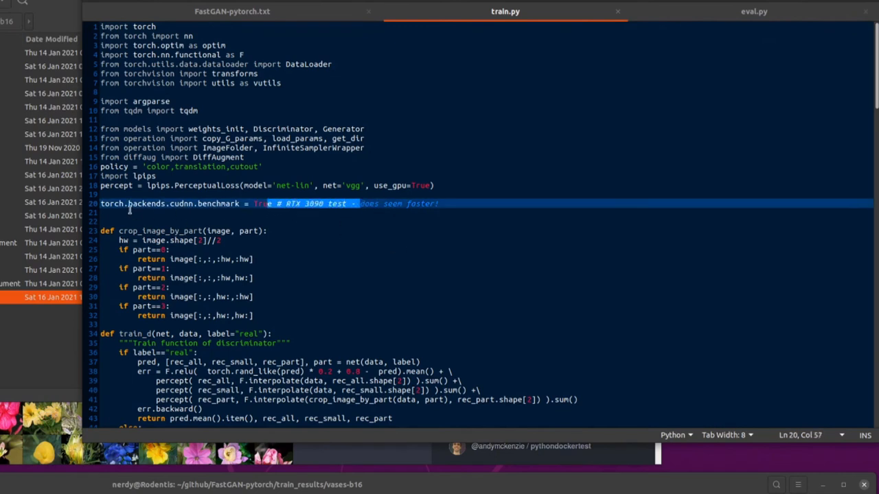
mouse_move(175, 204)
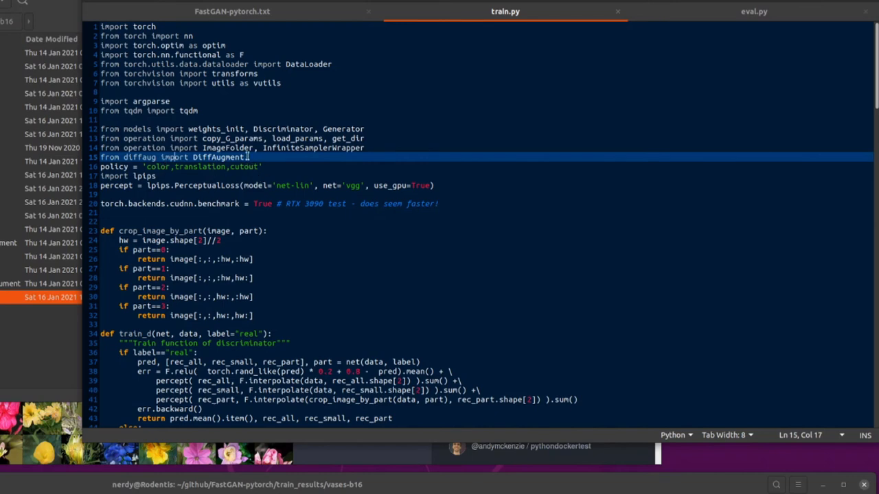
scroll(down, 3)
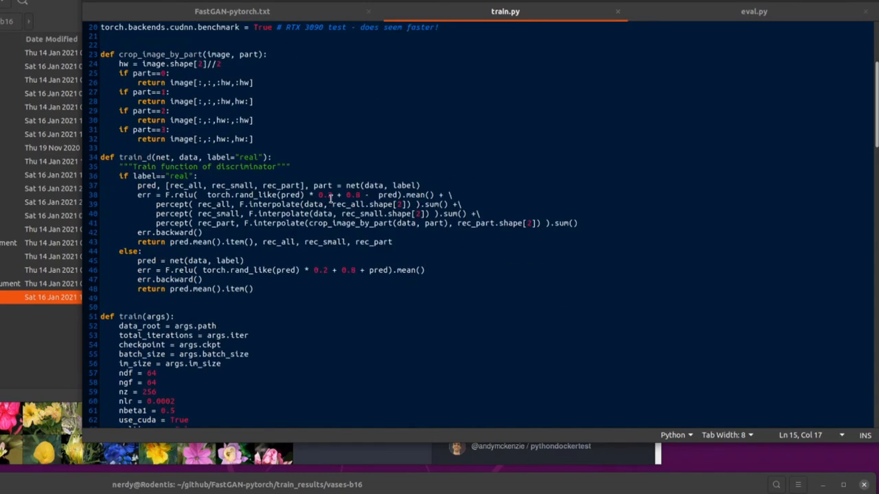
scroll(down, 3)
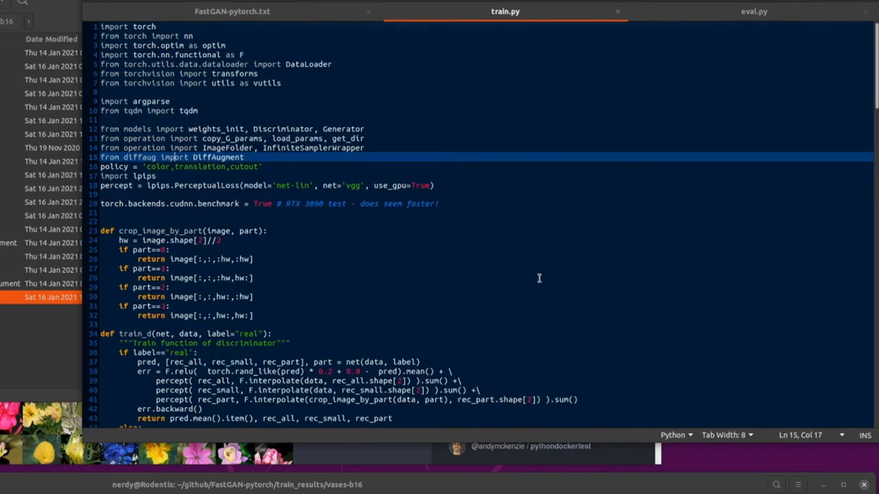
click(232, 11)
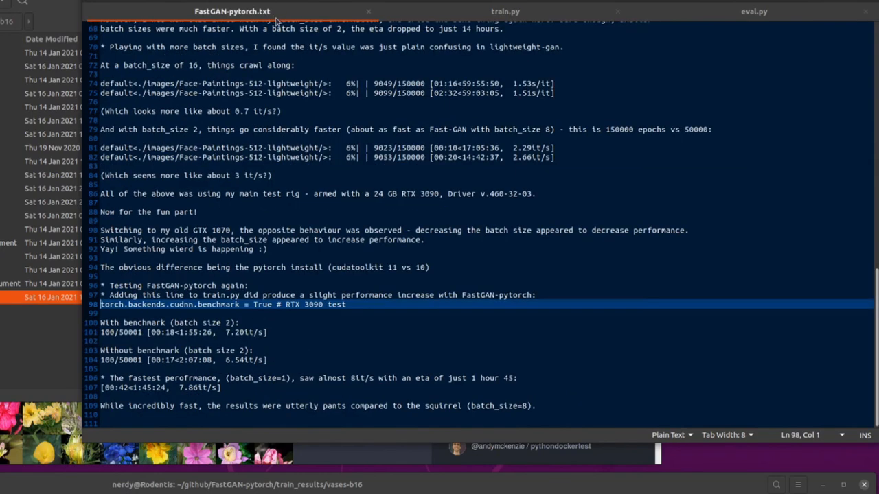
mouse_move(280, 335)
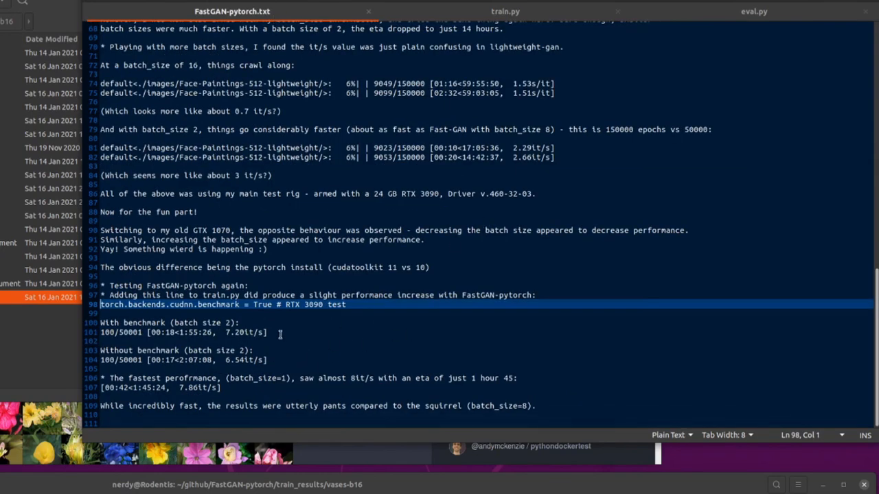
mouse_move(318, 343)
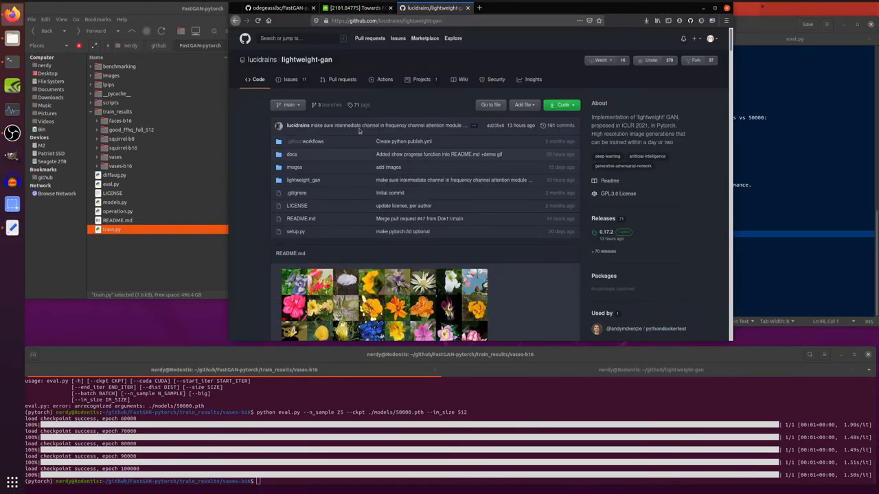
mouse_move(536, 223)
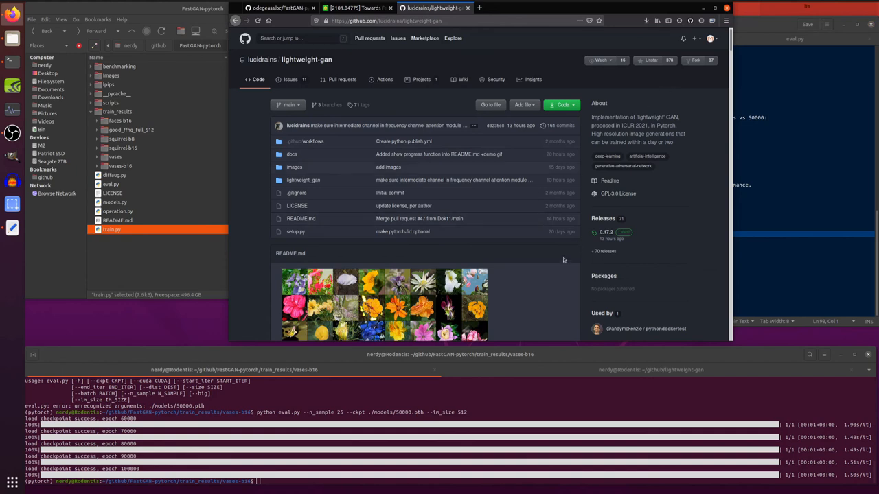
mouse_move(556, 253)
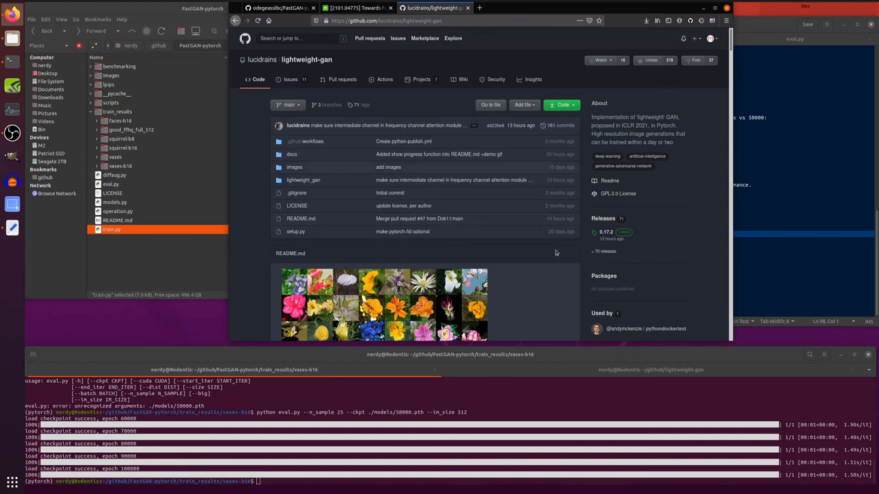
mouse_move(685, 208)
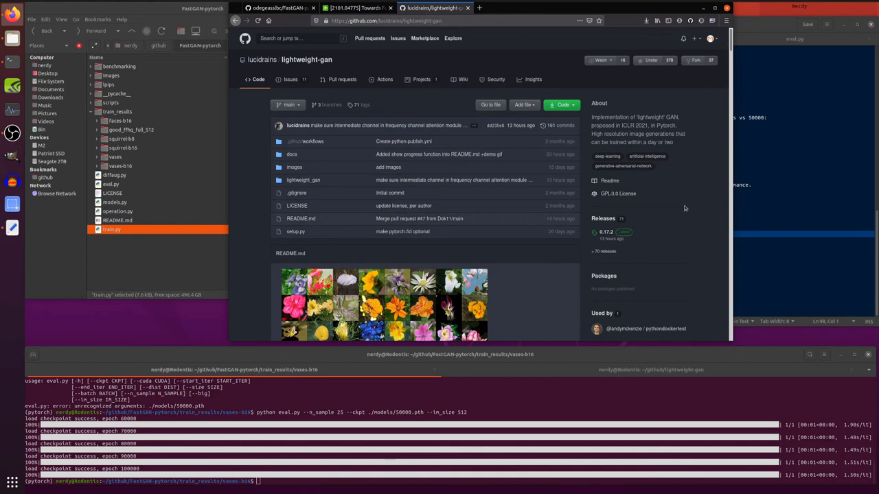
mouse_move(683, 206)
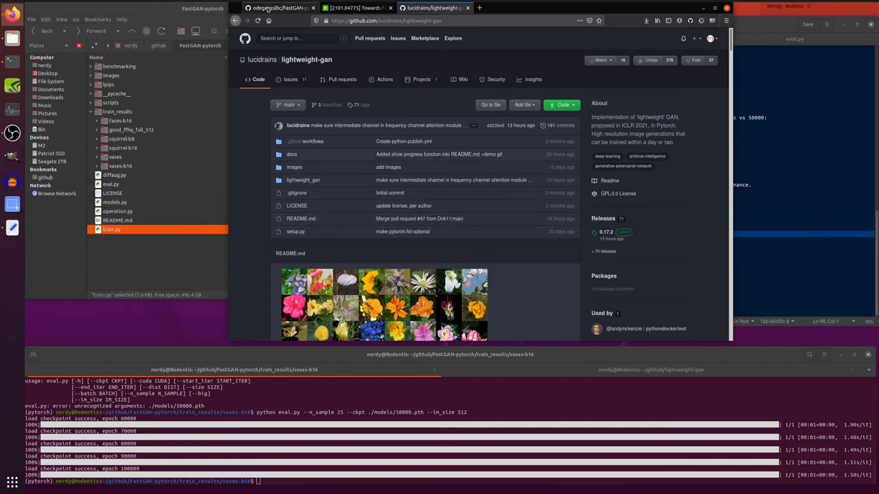
scroll(down, 3)
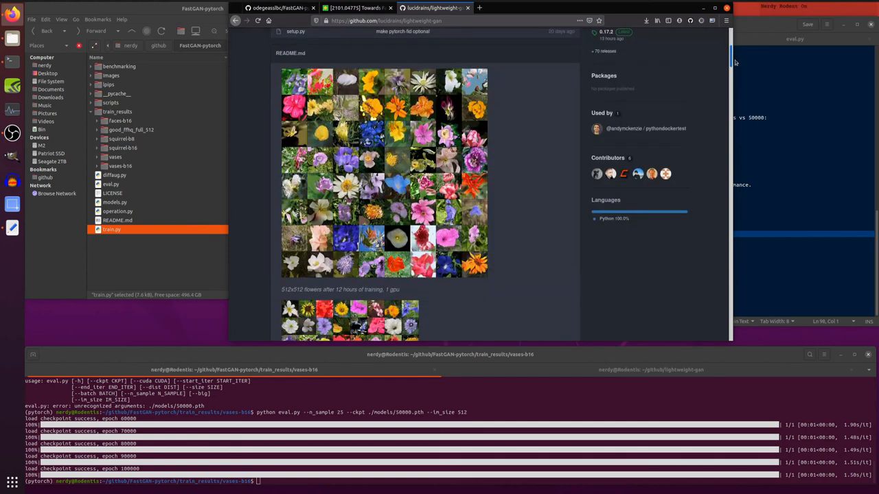
scroll(down, 3)
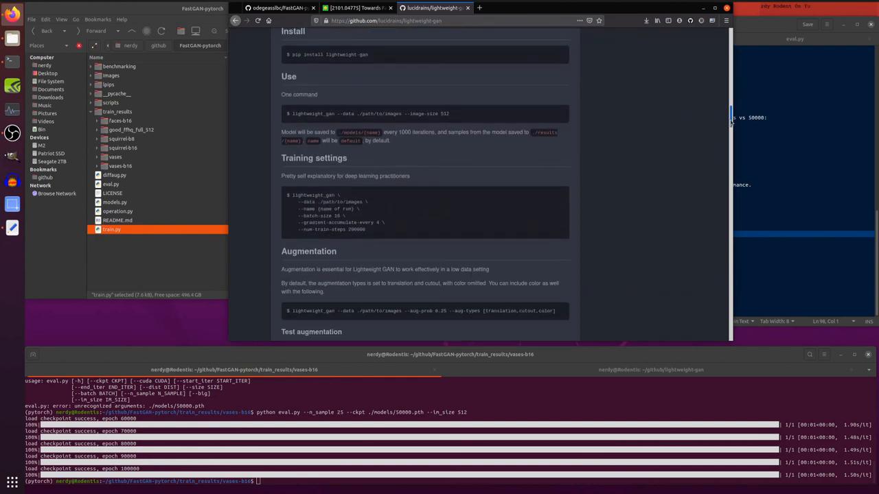
scroll(down, 3)
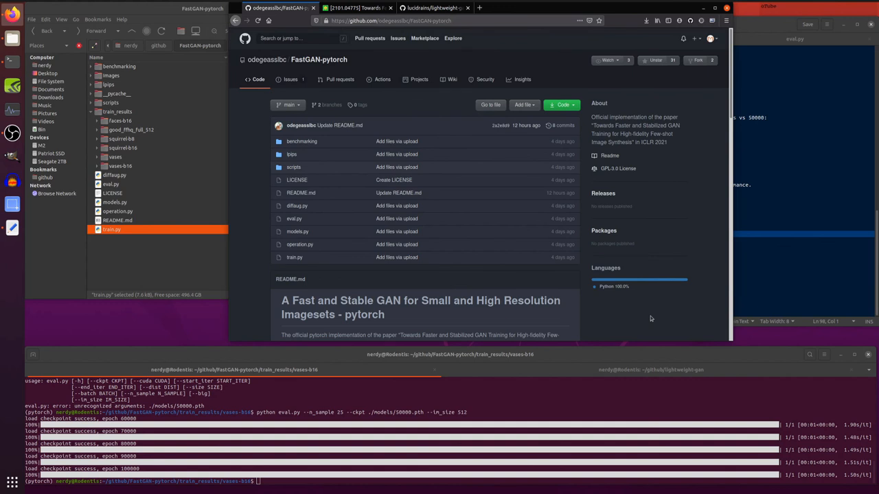
mouse_move(318, 60)
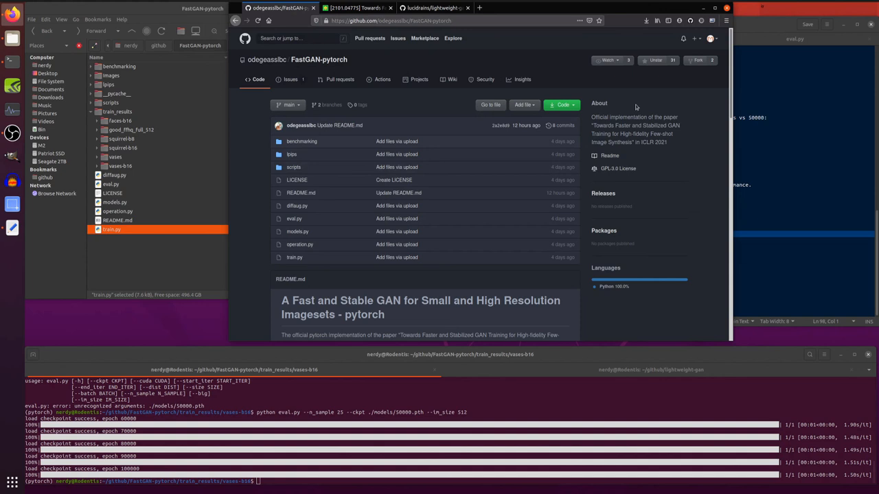
mouse_move(635, 107)
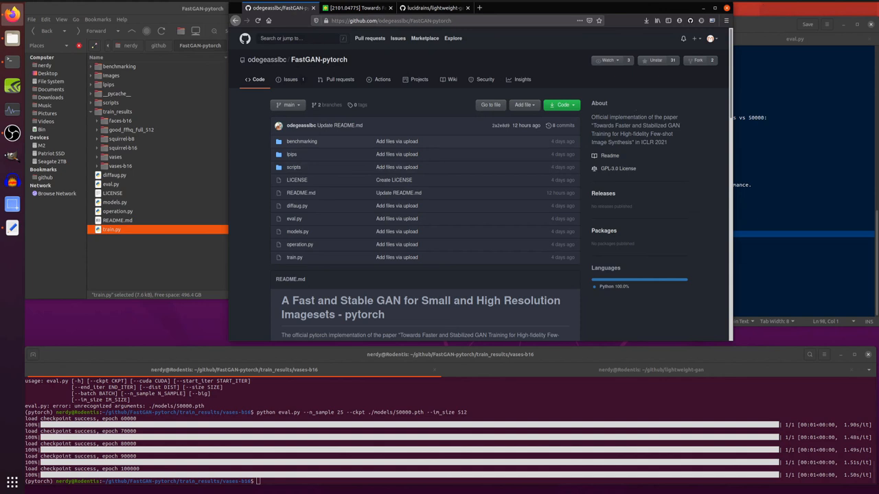